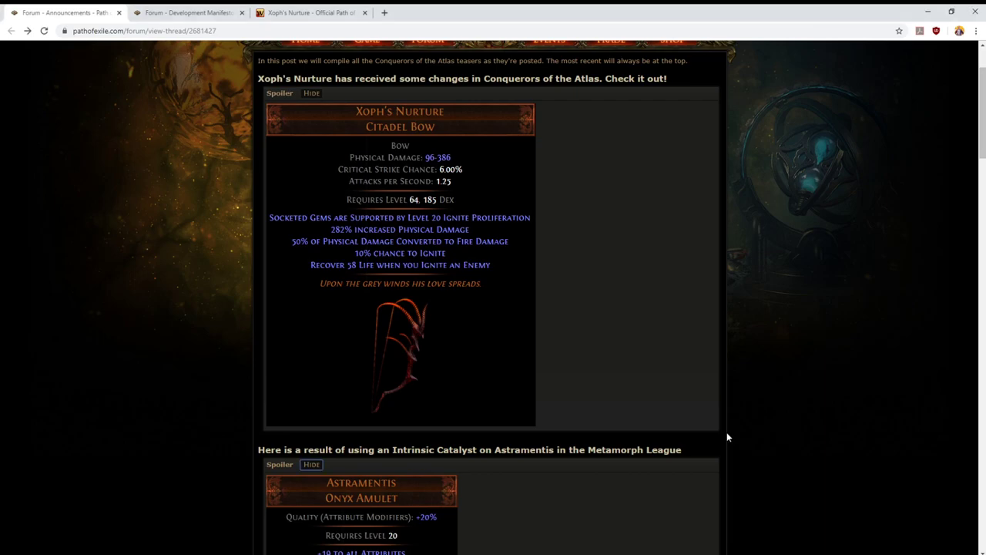
{"action": "mouse_move", "coordinate": [117, 262]}
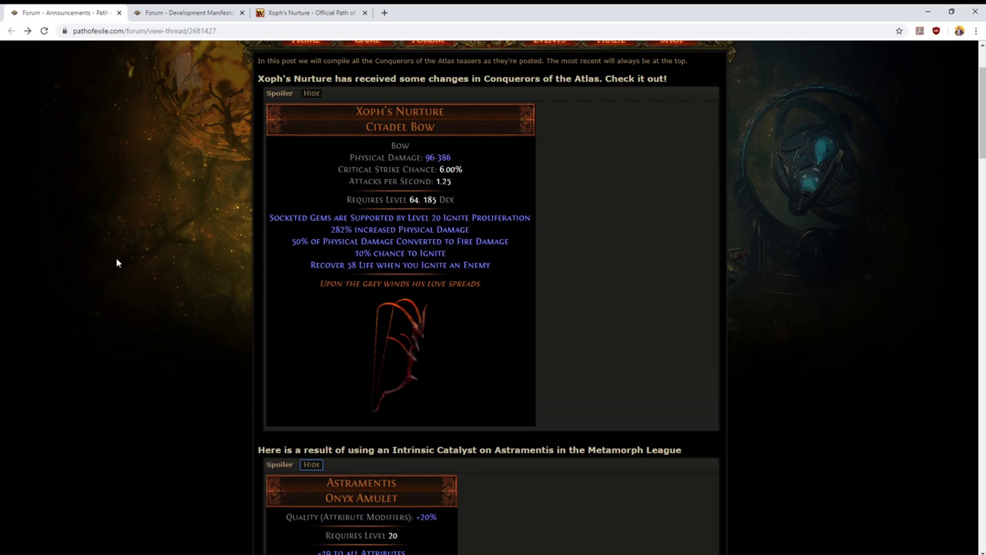
Step: Scroll the changes post down to the Astramentis Onyx Amulet Intrinsic Catalyst example below Xoph's Nurture
{"action": "left_click", "coordinate": [188, 13]}
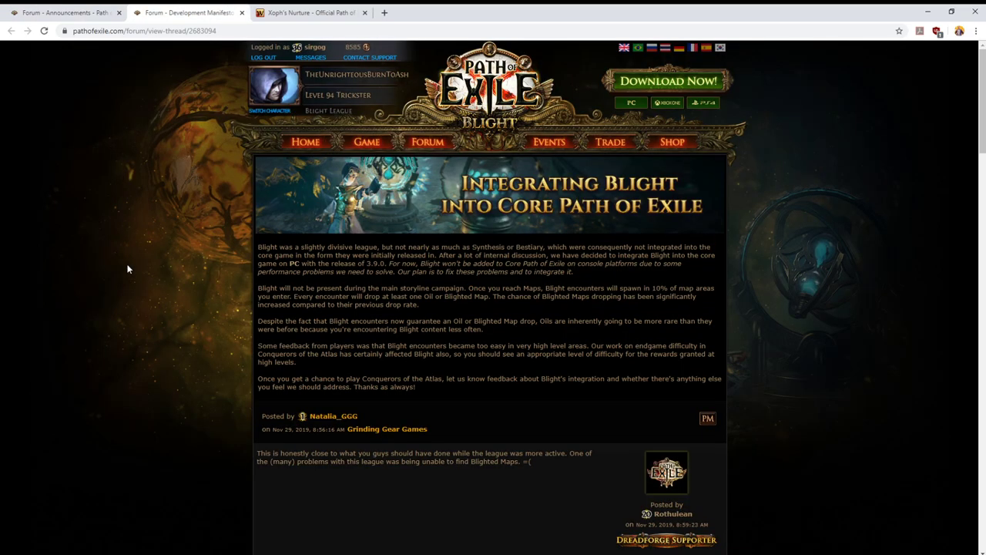
{"action": "mouse_move", "coordinate": [430, 235]}
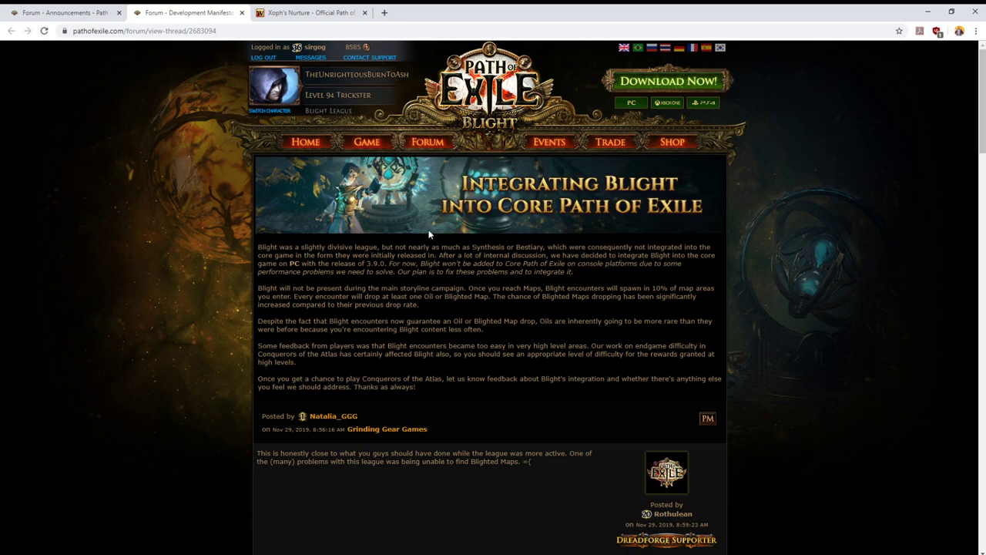
{"action": "left_click", "coordinate": [308, 12]}
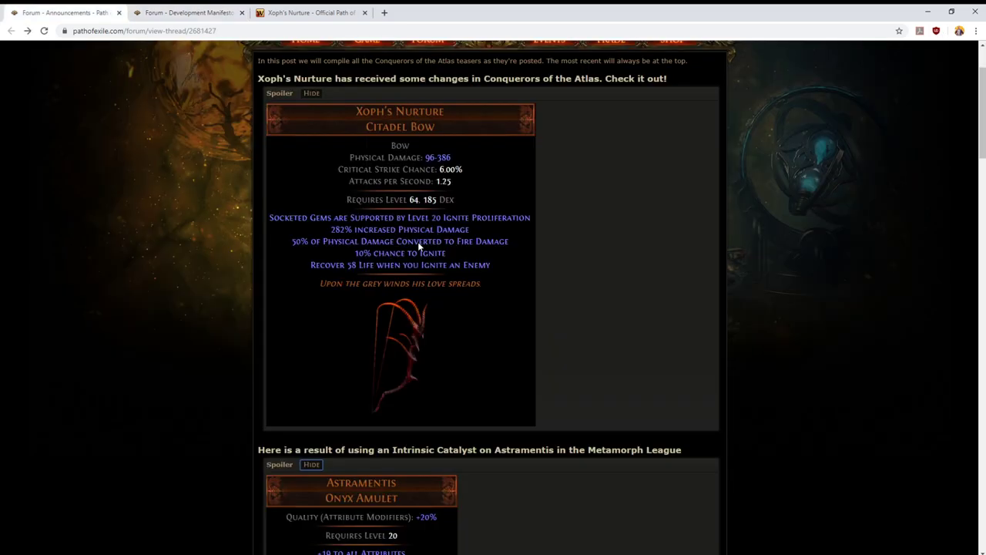
{"action": "mouse_move", "coordinate": [130, 302]}
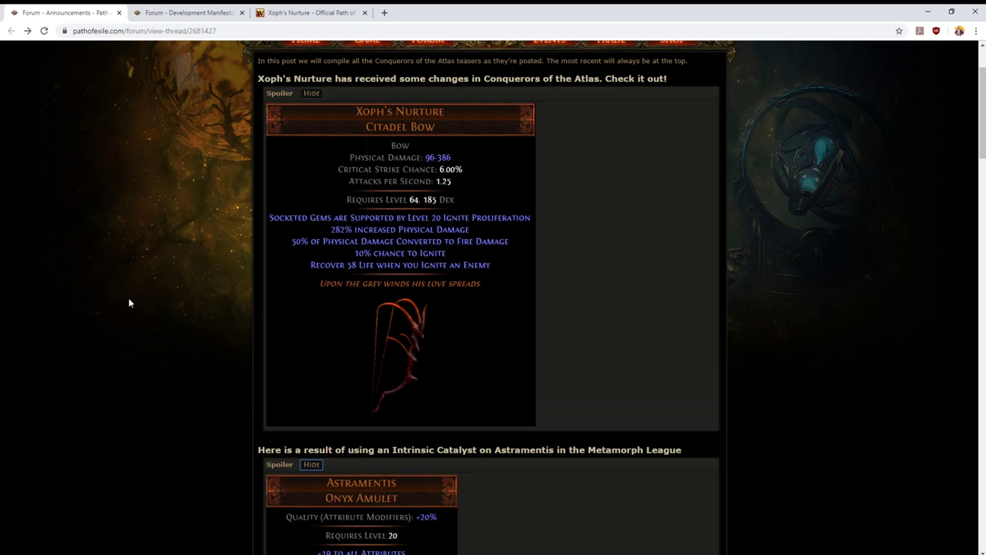
{"action": "scroll", "scroll_direction": "down", "scroll_amount": 3}
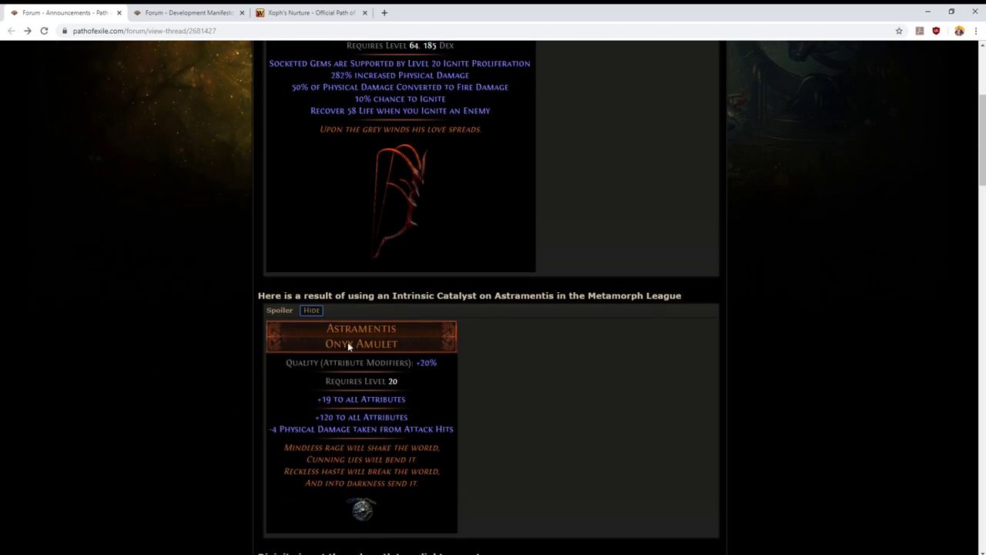
{"action": "mouse_move", "coordinate": [348, 371]}
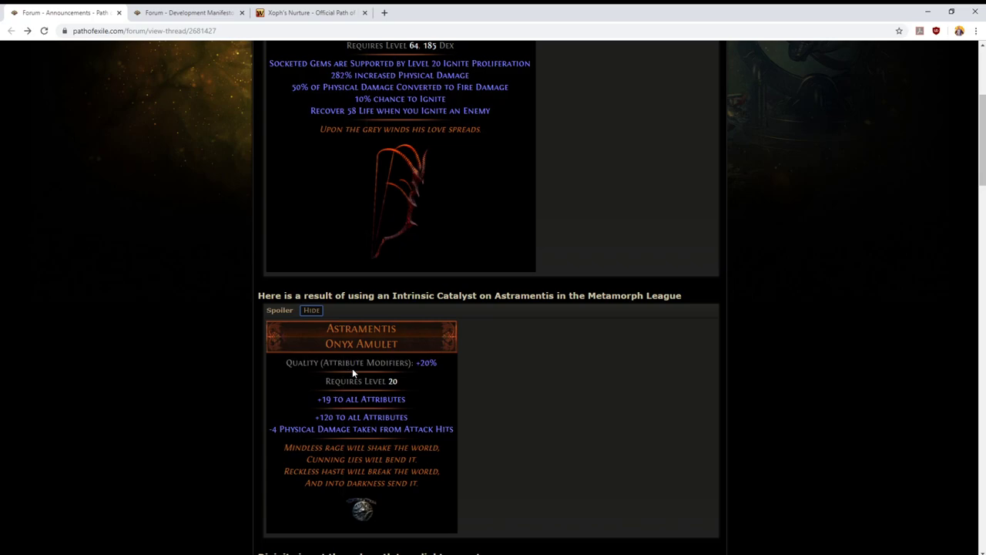
{"action": "mouse_move", "coordinate": [355, 376]}
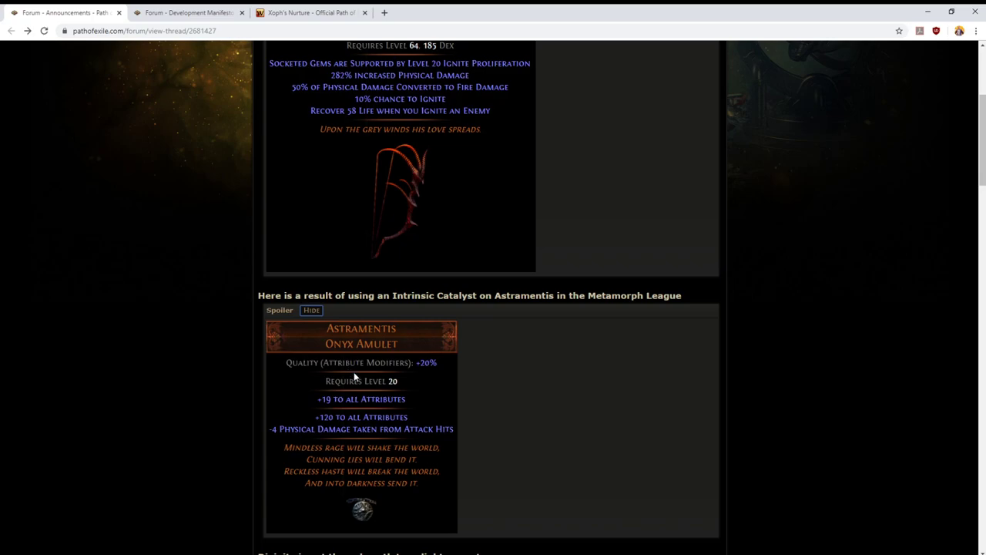
{"action": "mouse_move", "coordinate": [414, 435]}
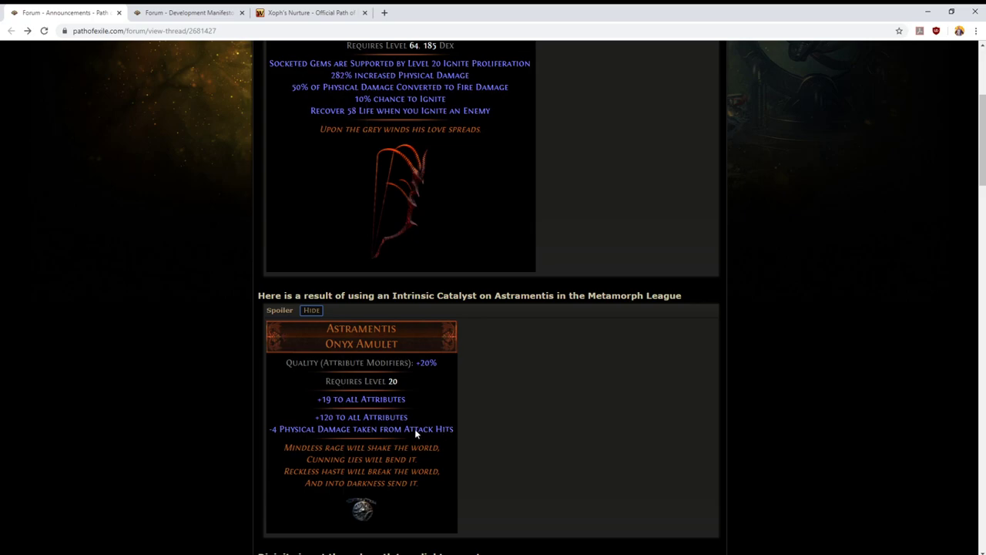
{"action": "mouse_move", "coordinate": [432, 376]}
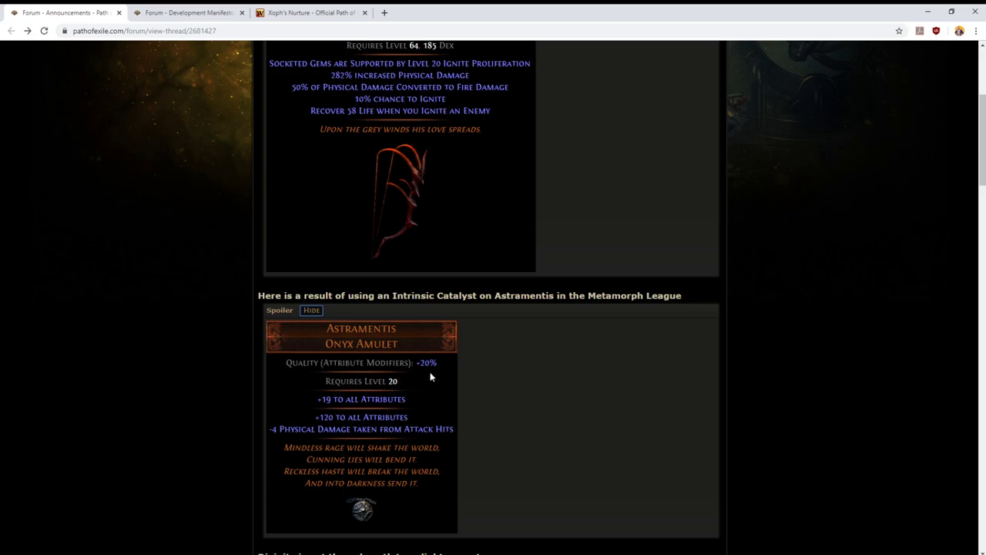
{"action": "mouse_move", "coordinate": [224, 430]}
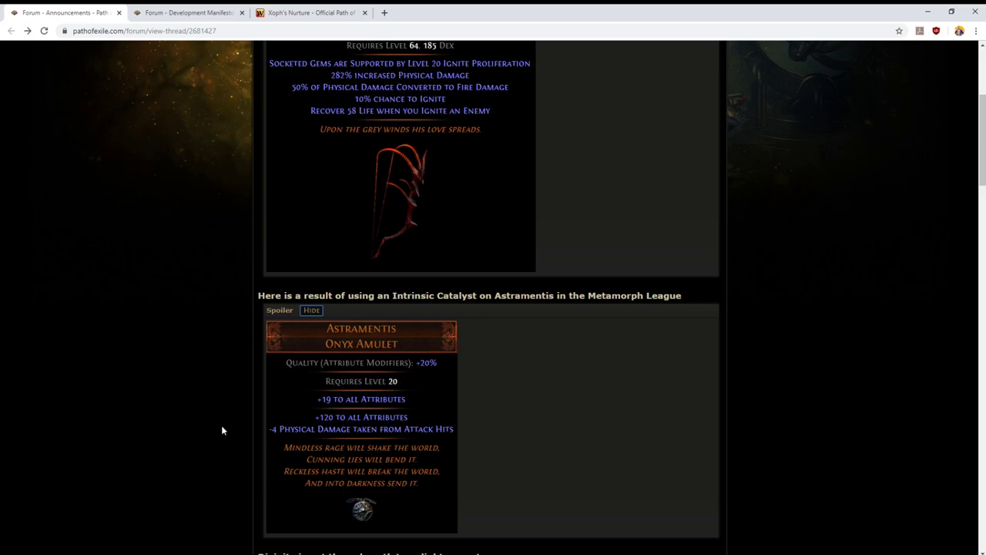
{"action": "mouse_move", "coordinate": [370, 424]}
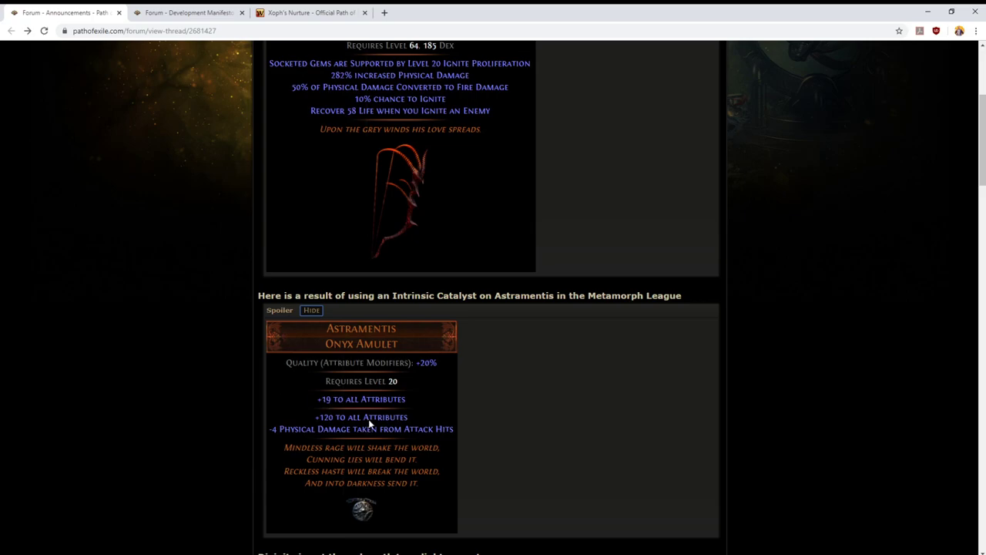
{"action": "mouse_move", "coordinate": [322, 432]}
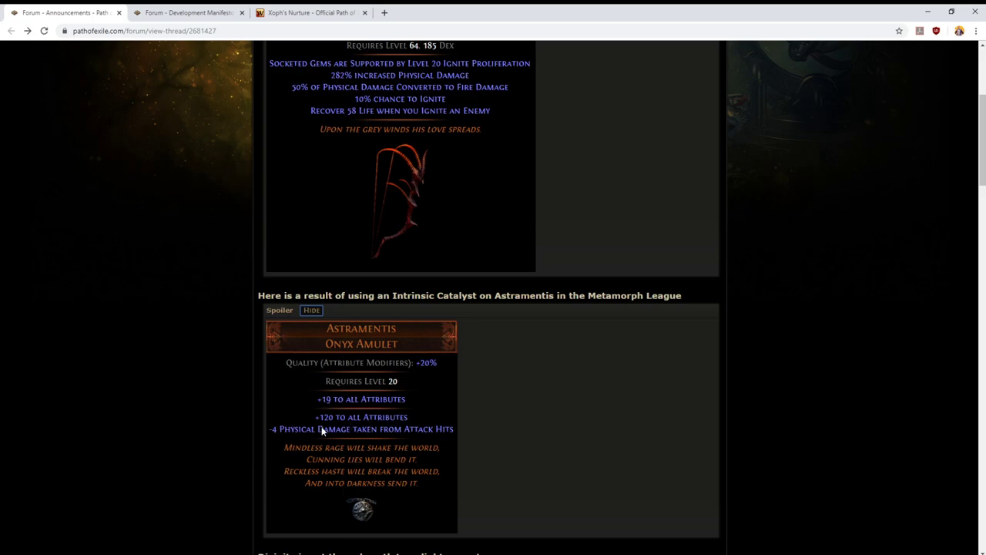
{"action": "mouse_move", "coordinate": [413, 447]}
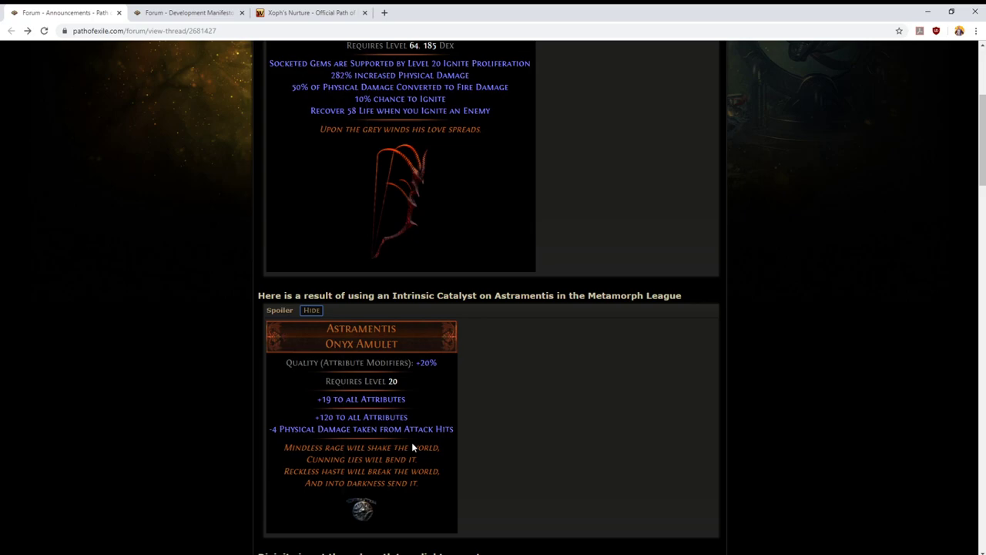
{"action": "mouse_move", "coordinate": [200, 440]}
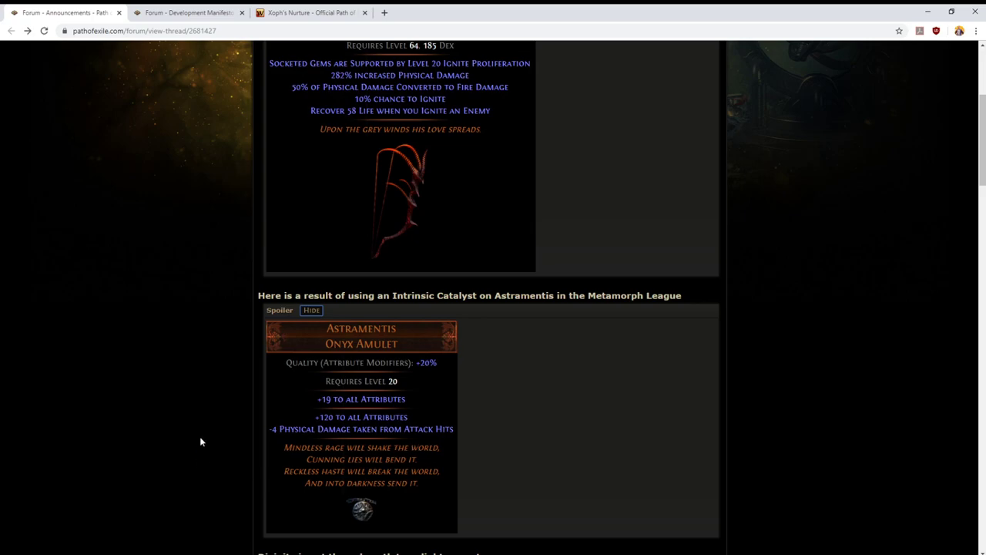
{"action": "mouse_move", "coordinate": [290, 428]}
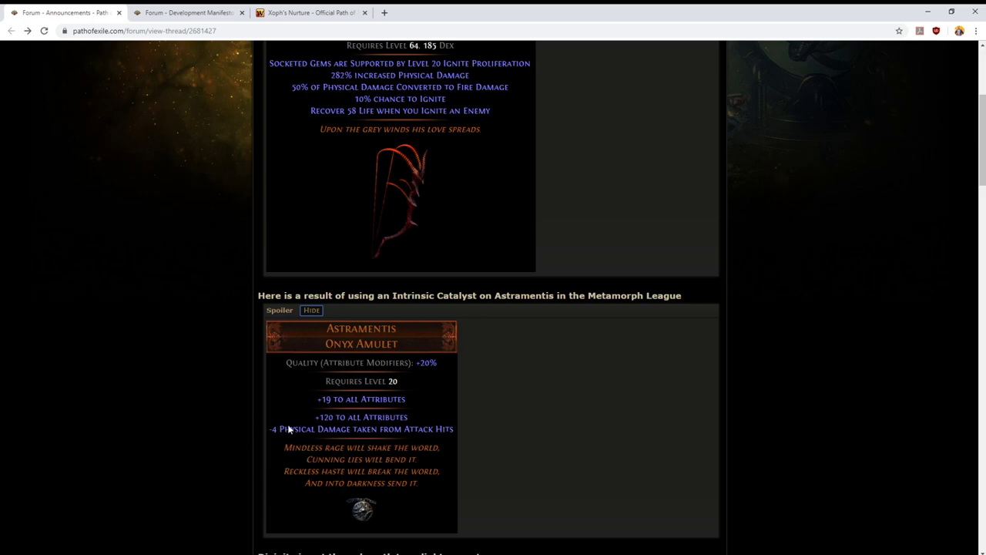
{"action": "mouse_move", "coordinate": [65, 440]}
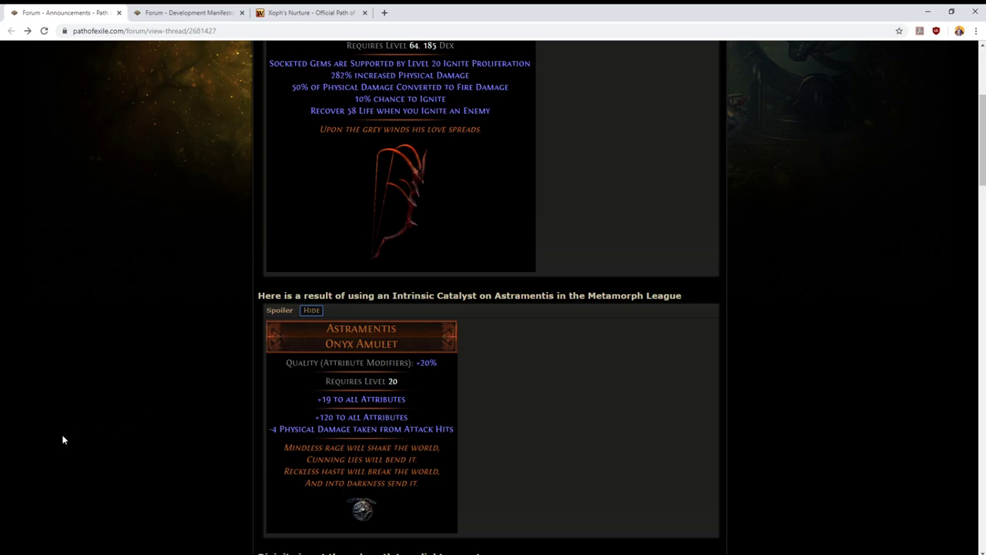
{"action": "mouse_move", "coordinate": [67, 431]}
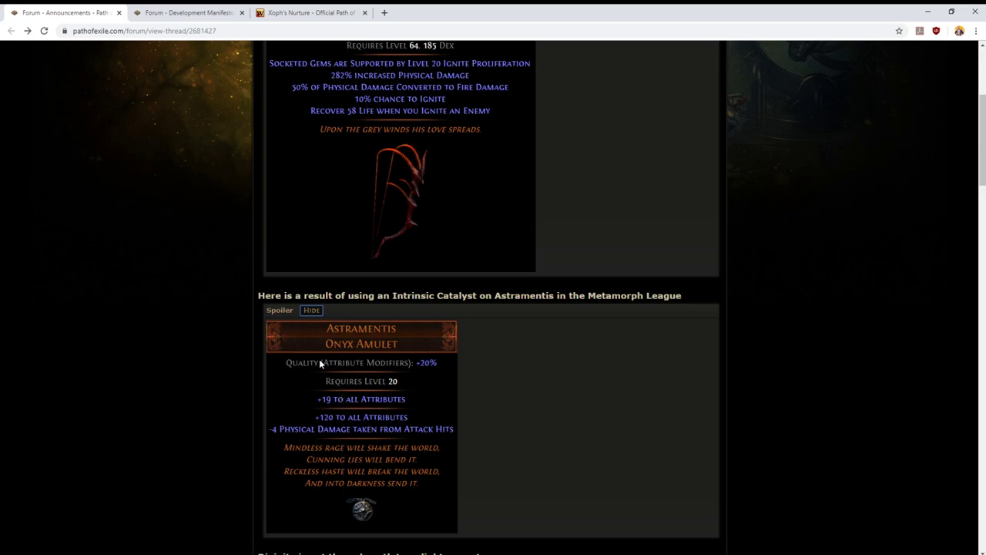
{"action": "mouse_move", "coordinate": [258, 345]}
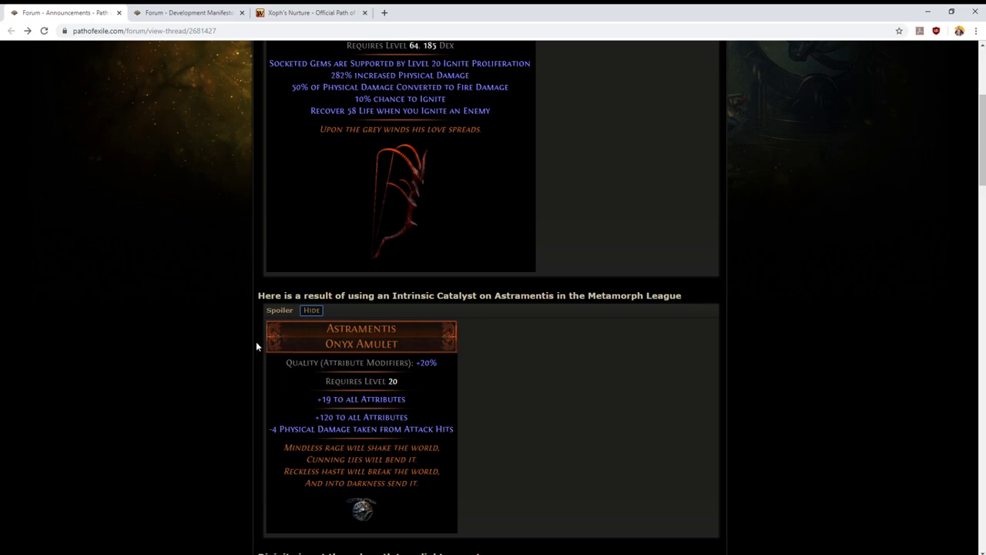
{"action": "mouse_move", "coordinate": [365, 484]}
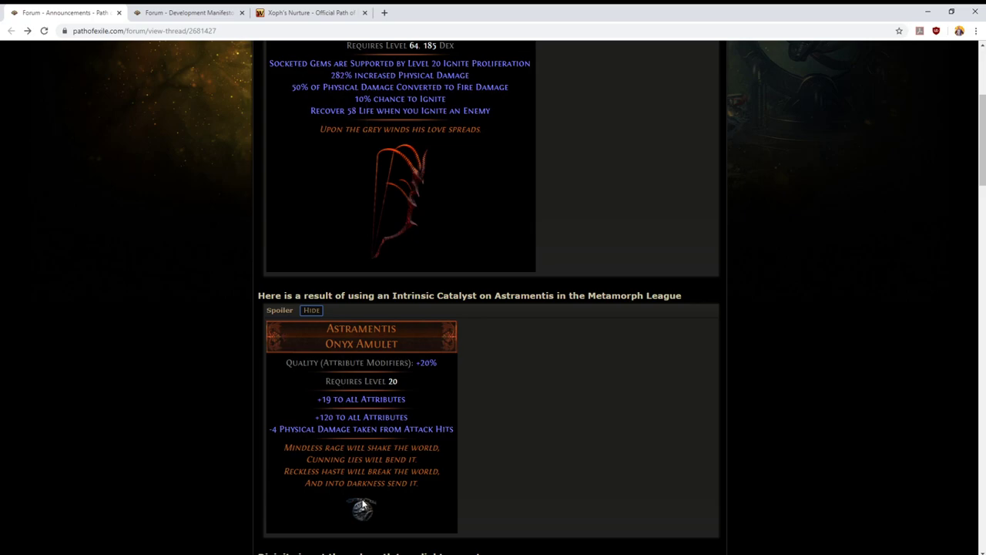
{"action": "mouse_move", "coordinate": [352, 484]}
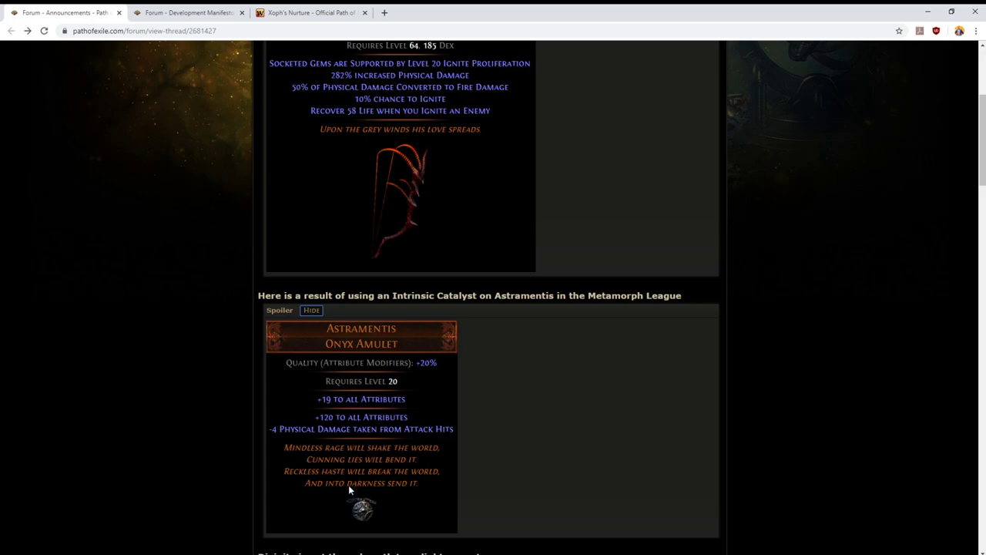
{"action": "mouse_move", "coordinate": [336, 388]}
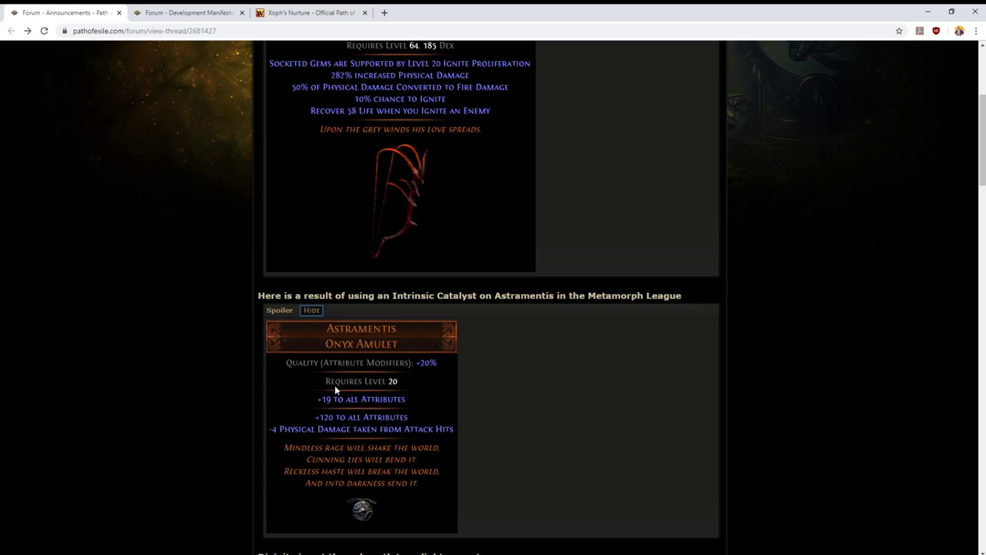
{"action": "mouse_move", "coordinate": [311, 404]}
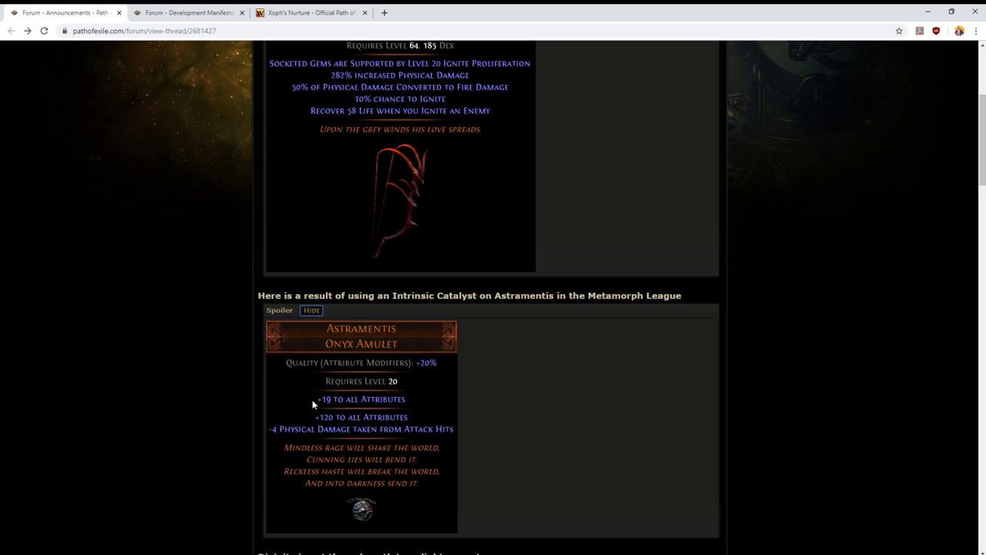
{"action": "mouse_move", "coordinate": [288, 352]}
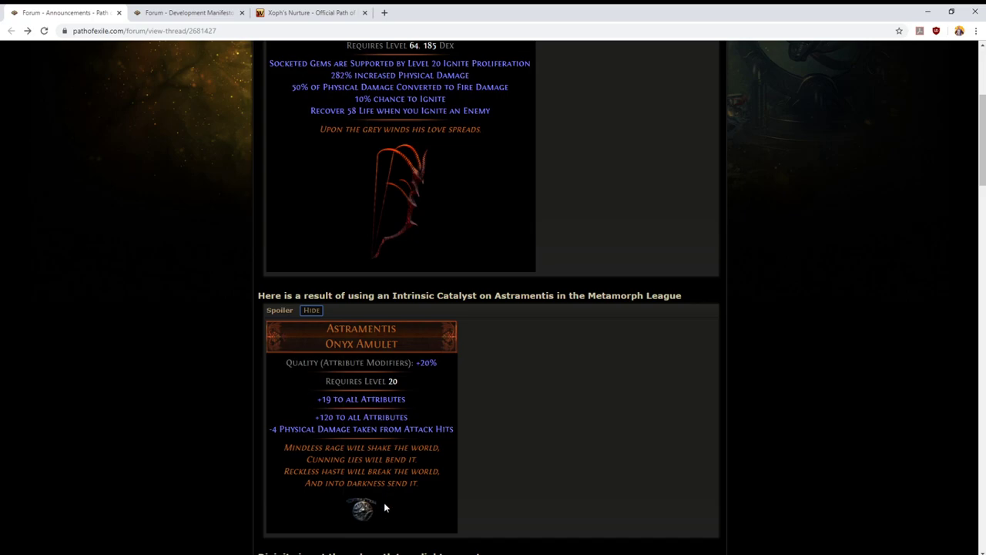
{"action": "mouse_move", "coordinate": [285, 393]}
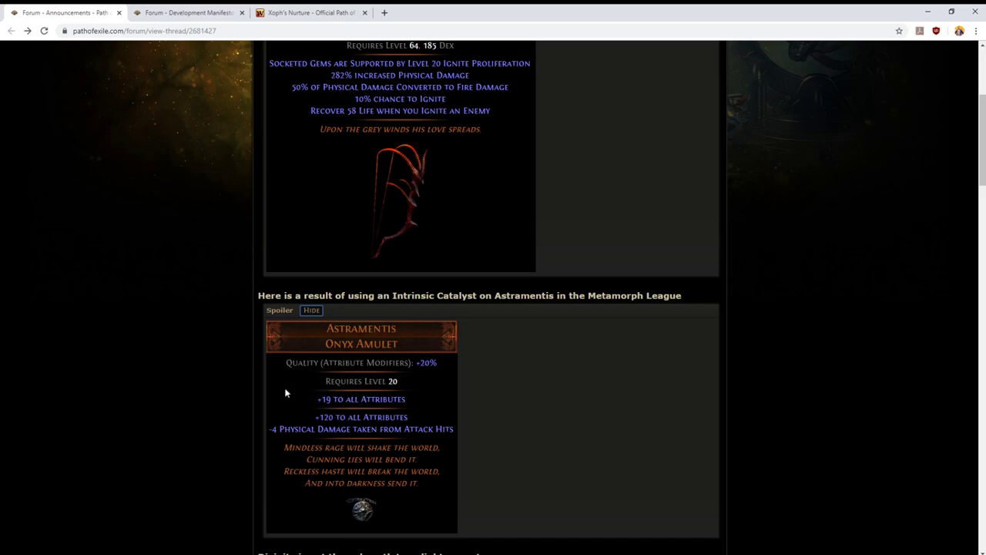
{"action": "mouse_move", "coordinate": [281, 484]}
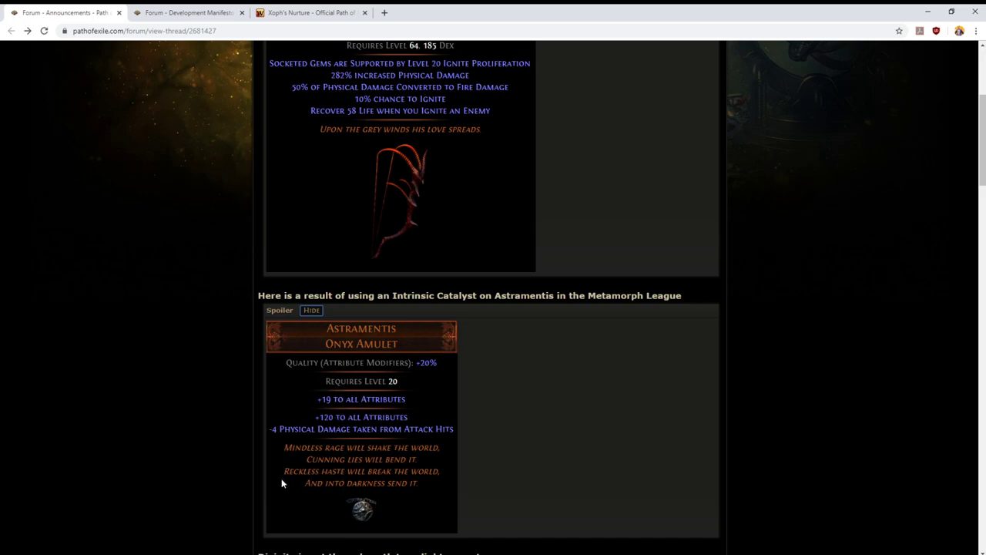
Step: Switch to the Xoph's Nurture wiki article showing the Citadel Bow's modifiers and legacy variants
{"action": "scroll", "scroll_direction": "up", "scroll_amount": 3}
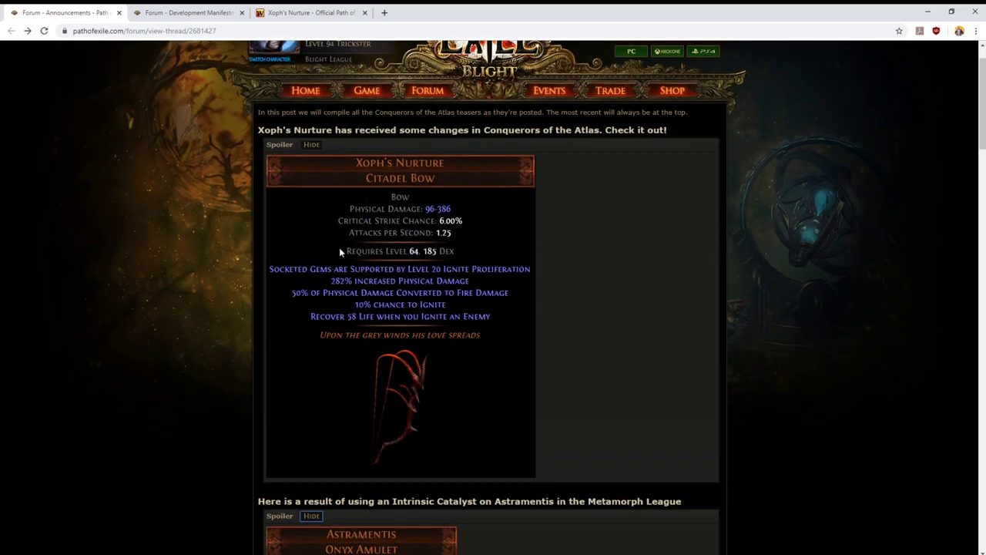
{"action": "mouse_move", "coordinate": [388, 176]}
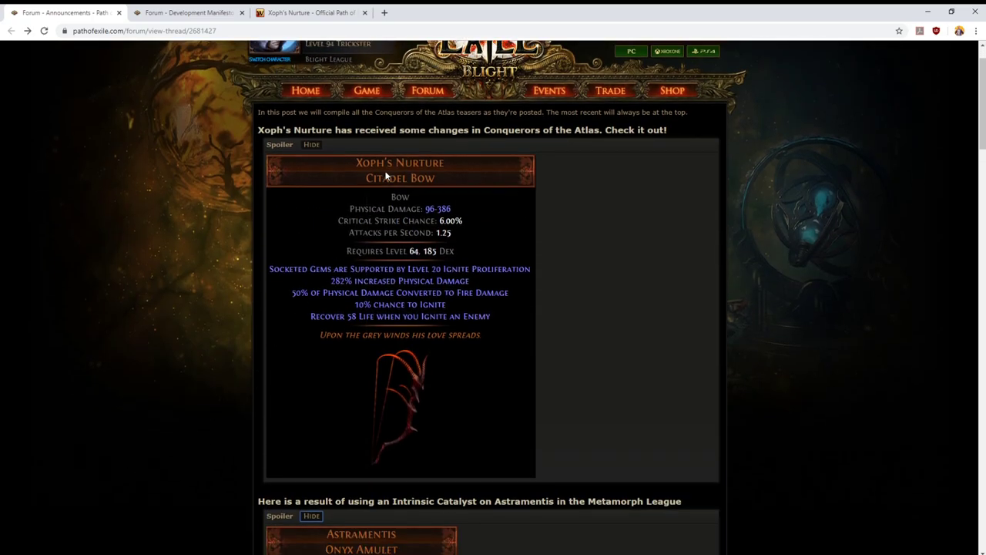
{"action": "mouse_move", "coordinate": [390, 199]}
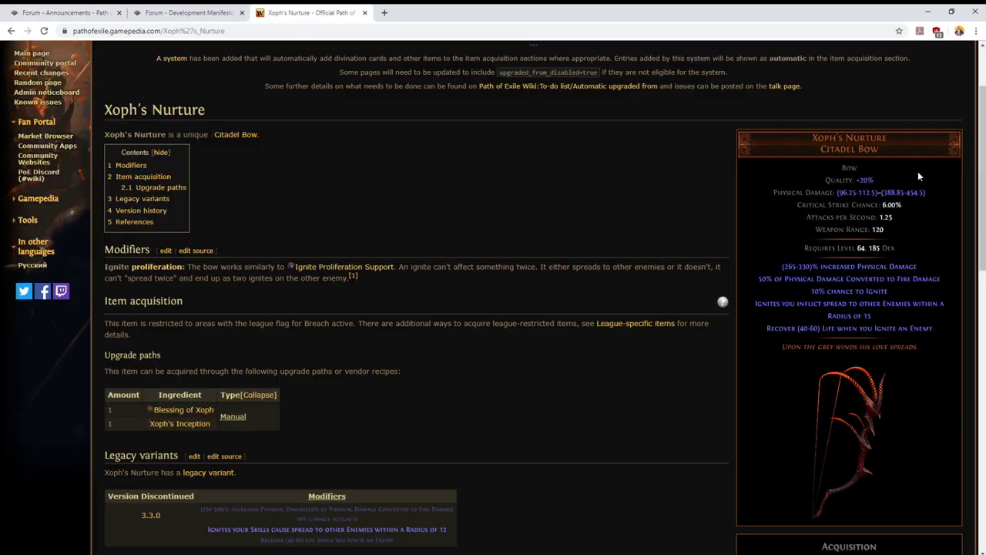
{"action": "mouse_move", "coordinate": [906, 188]}
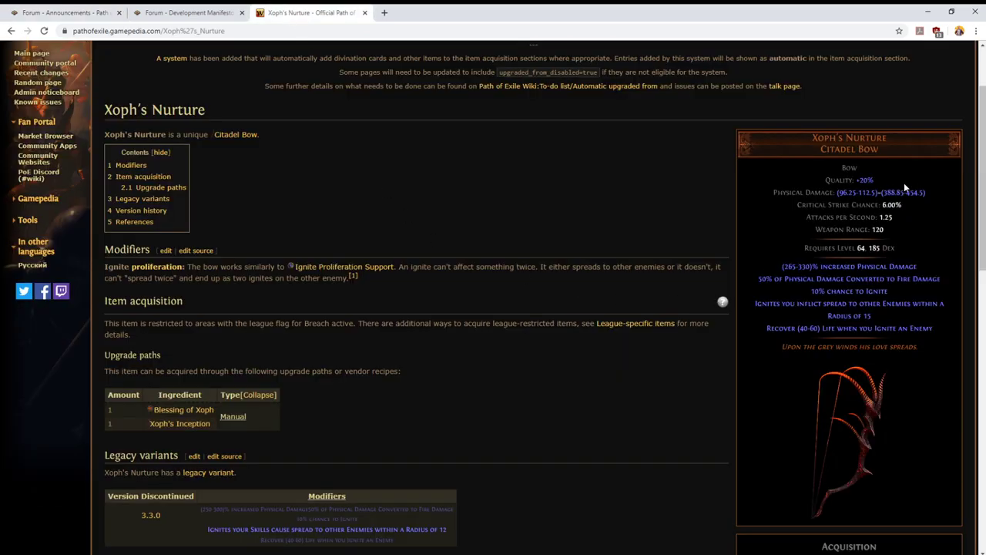
{"action": "mouse_move", "coordinate": [769, 296]}
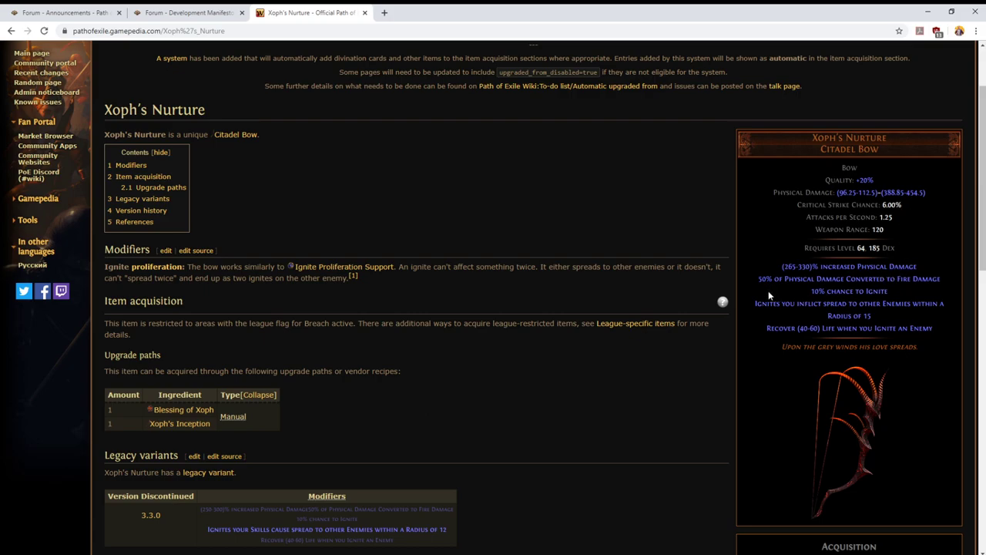
{"action": "mouse_move", "coordinate": [754, 327]}
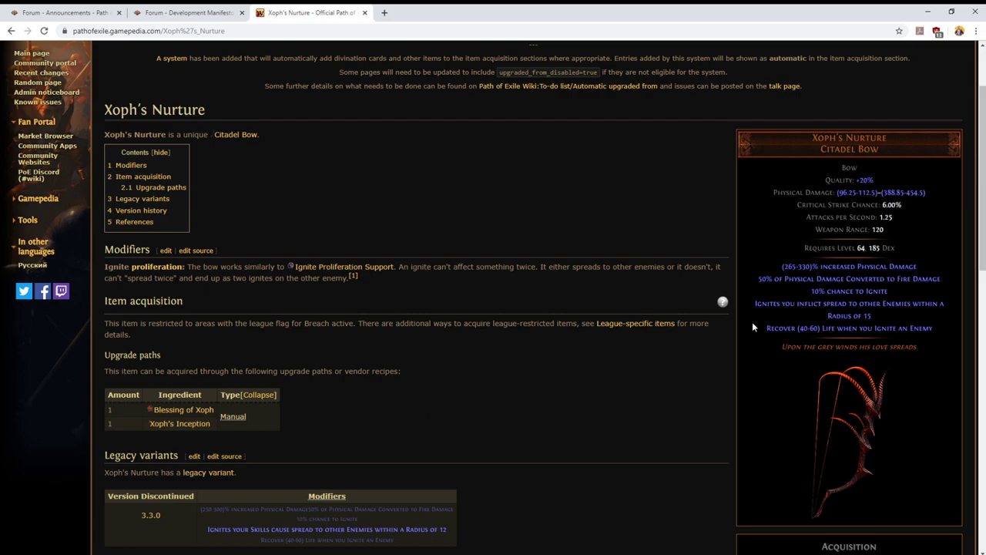
{"action": "mouse_move", "coordinate": [754, 309]}
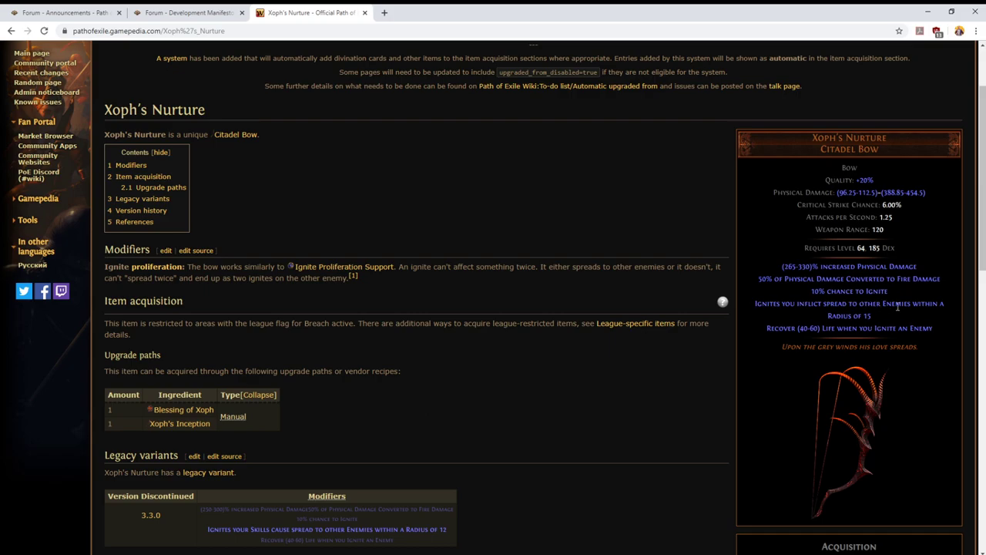
{"action": "mouse_move", "coordinate": [457, 292]}
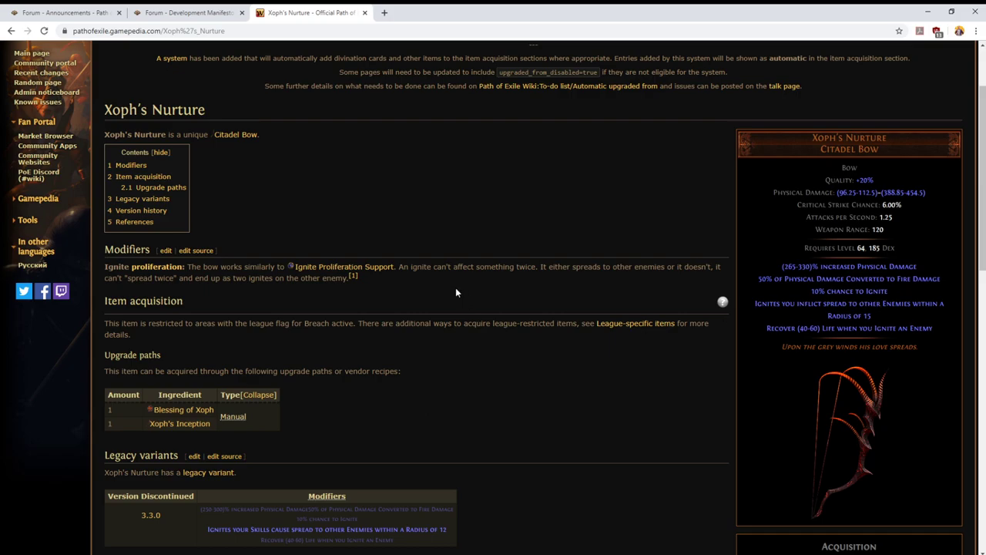
{"action": "mouse_move", "coordinate": [389, 262]}
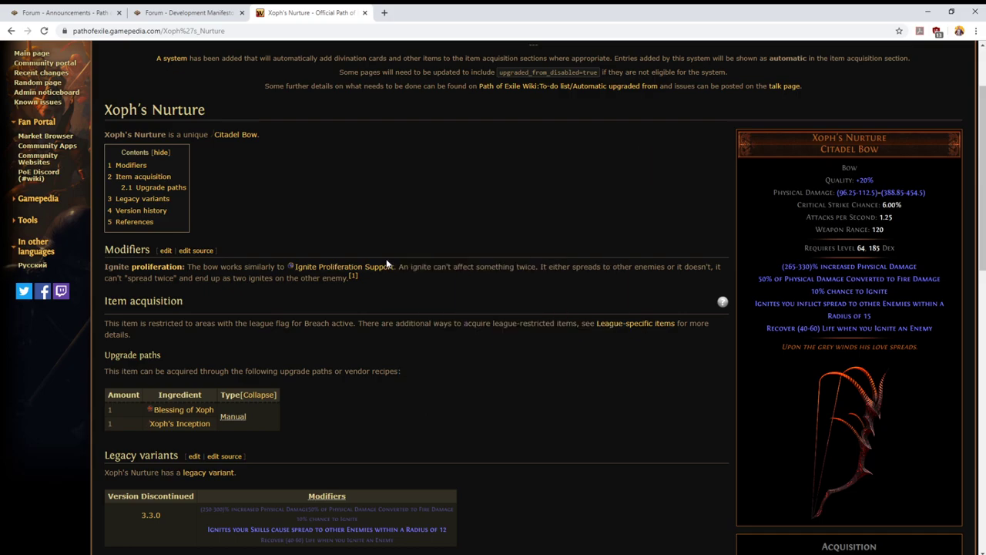
{"action": "left_click", "coordinate": [188, 12]}
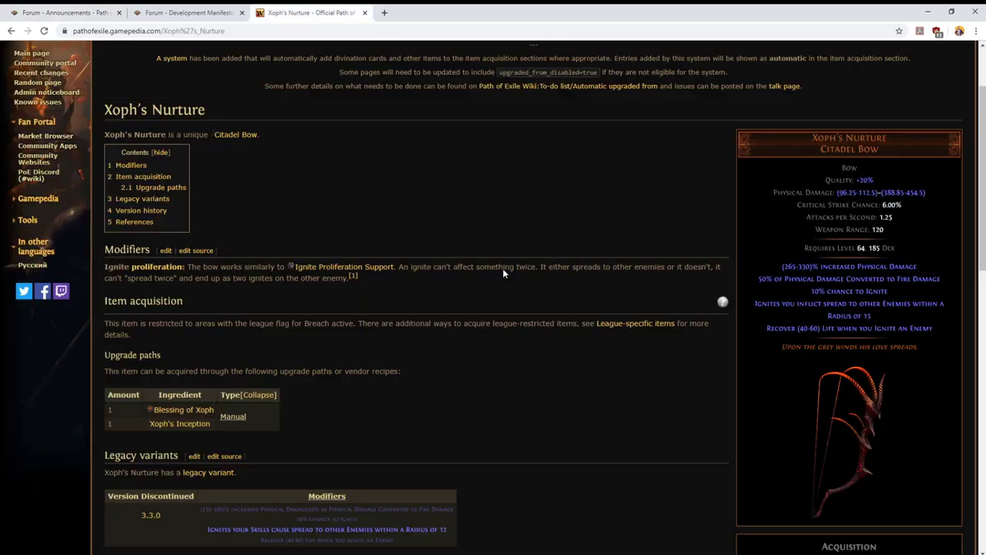
{"action": "mouse_move", "coordinate": [387, 261]}
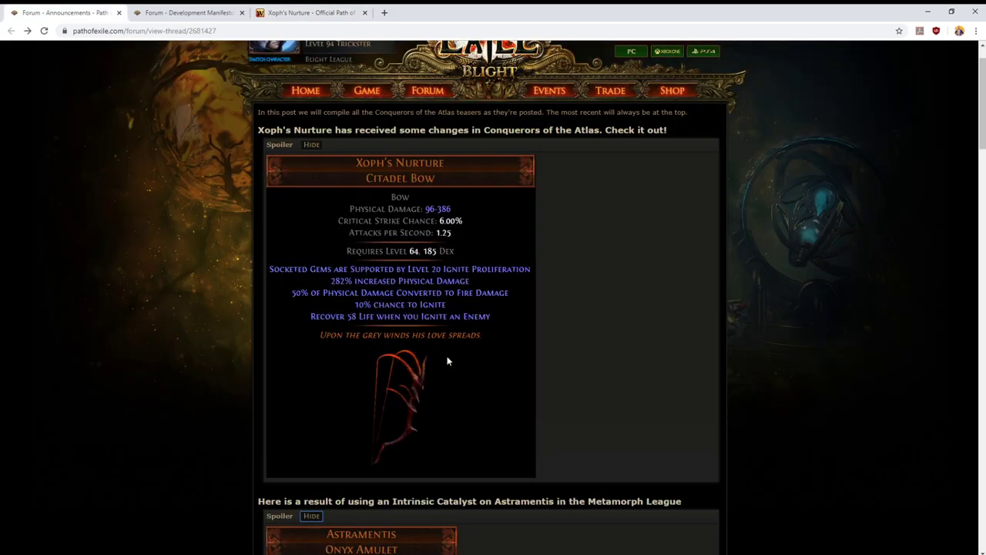
{"action": "mouse_move", "coordinate": [444, 375]}
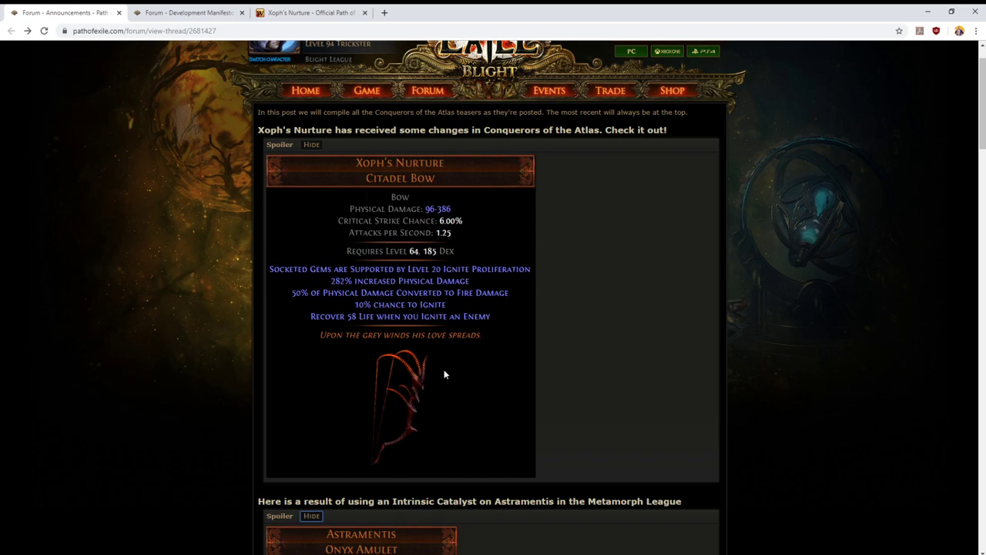
{"action": "mouse_move", "coordinate": [532, 391]}
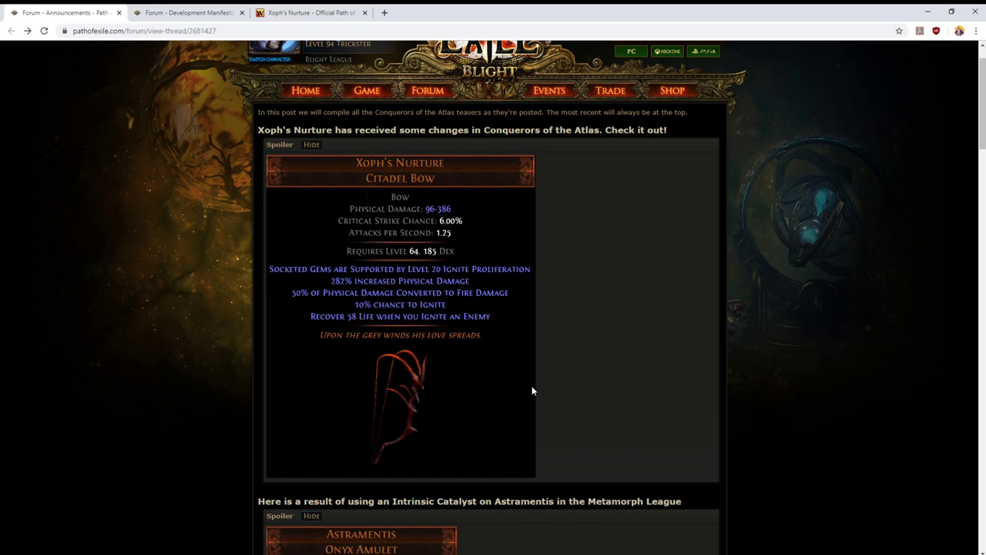
{"action": "mouse_move", "coordinate": [401, 376]}
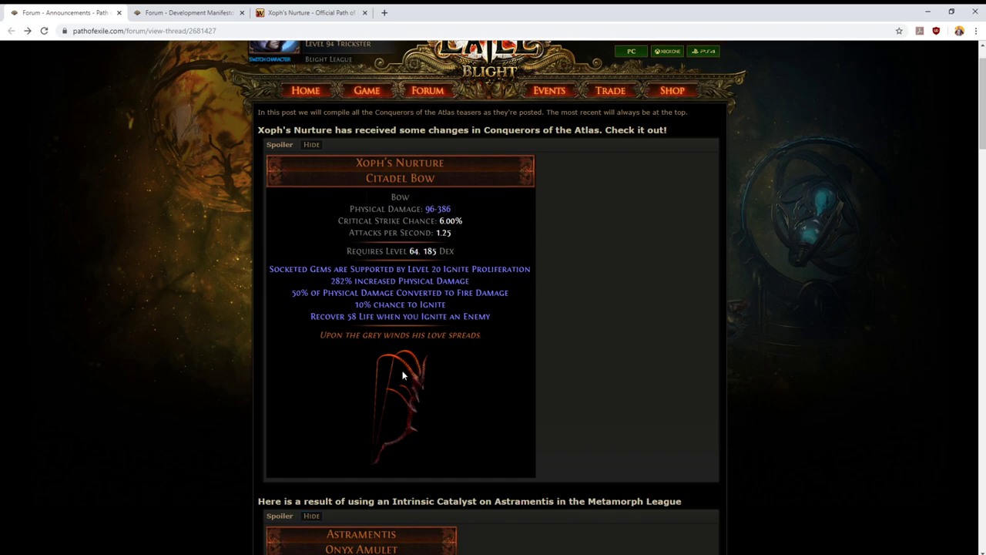
{"action": "mouse_move", "coordinate": [406, 359]}
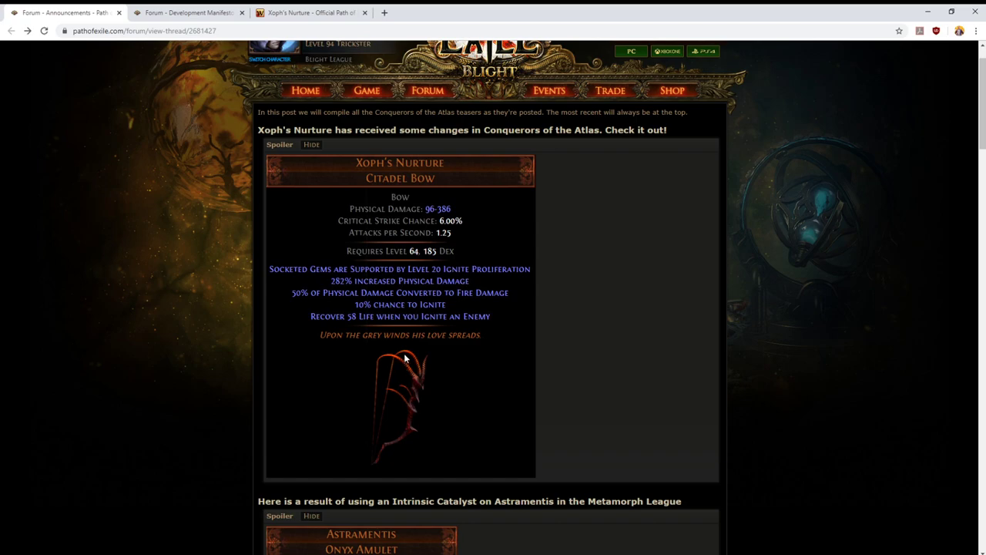
{"action": "mouse_move", "coordinate": [308, 274]}
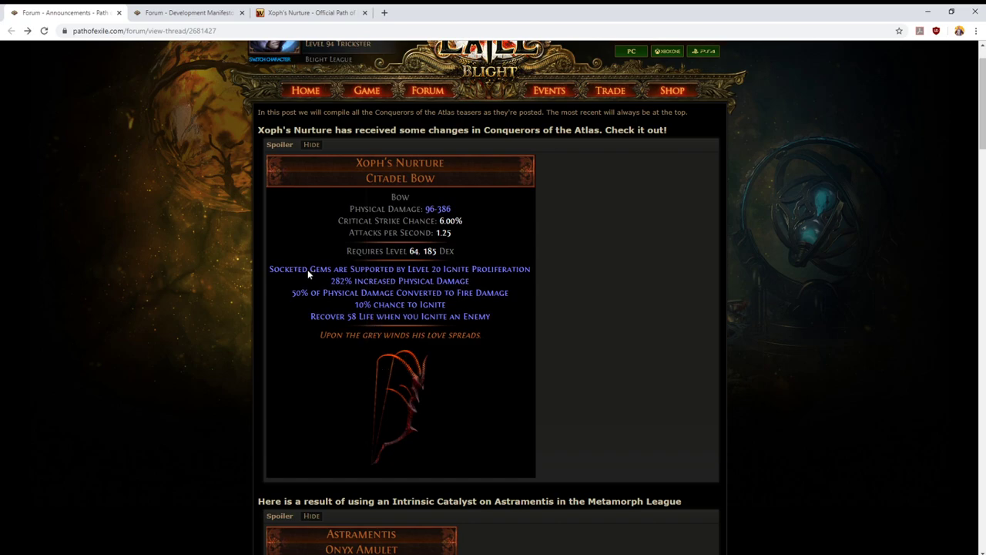
{"action": "mouse_move", "coordinate": [487, 278]}
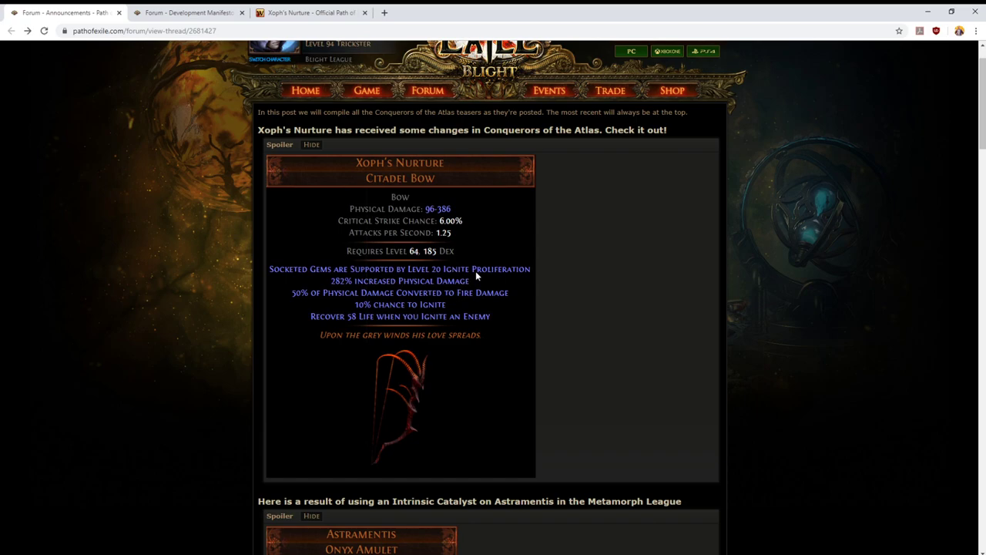
{"action": "mouse_move", "coordinate": [262, 159]}
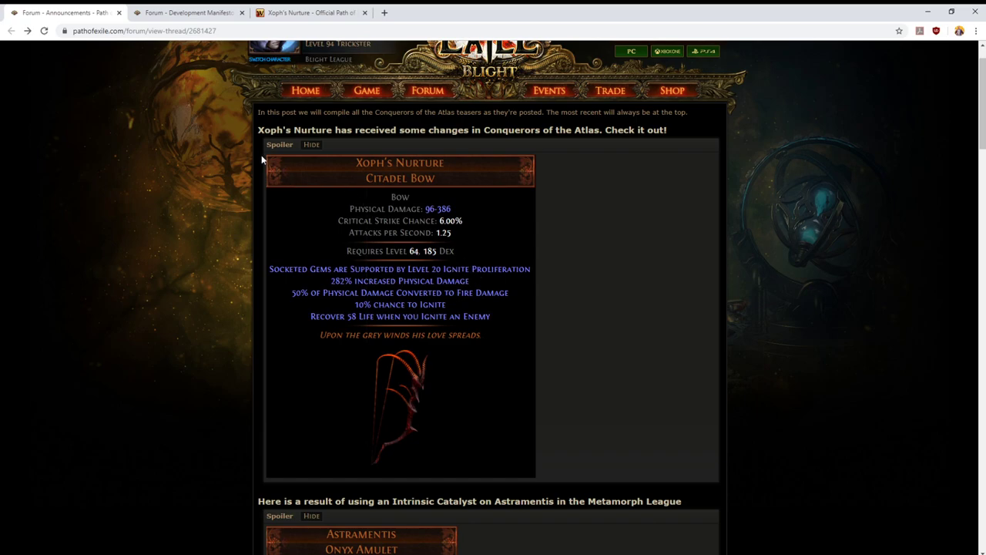
{"action": "mouse_move", "coordinate": [271, 158]}
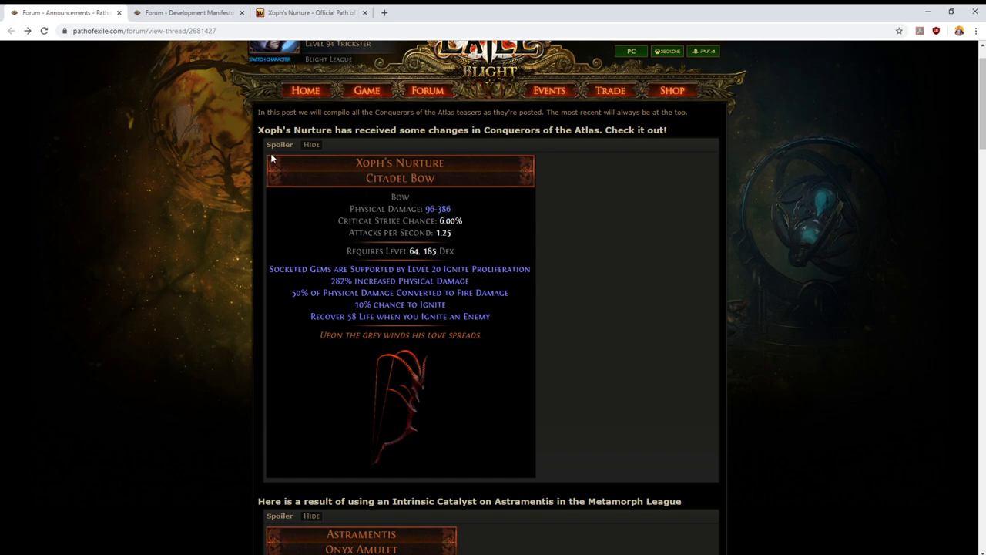
{"action": "mouse_move", "coordinate": [262, 155]}
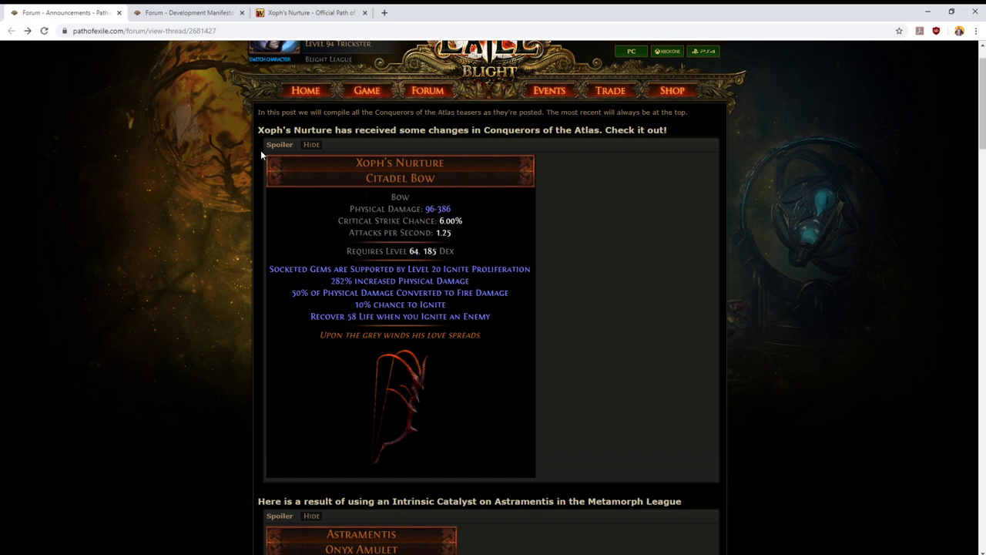
{"action": "mouse_move", "coordinate": [265, 167]}
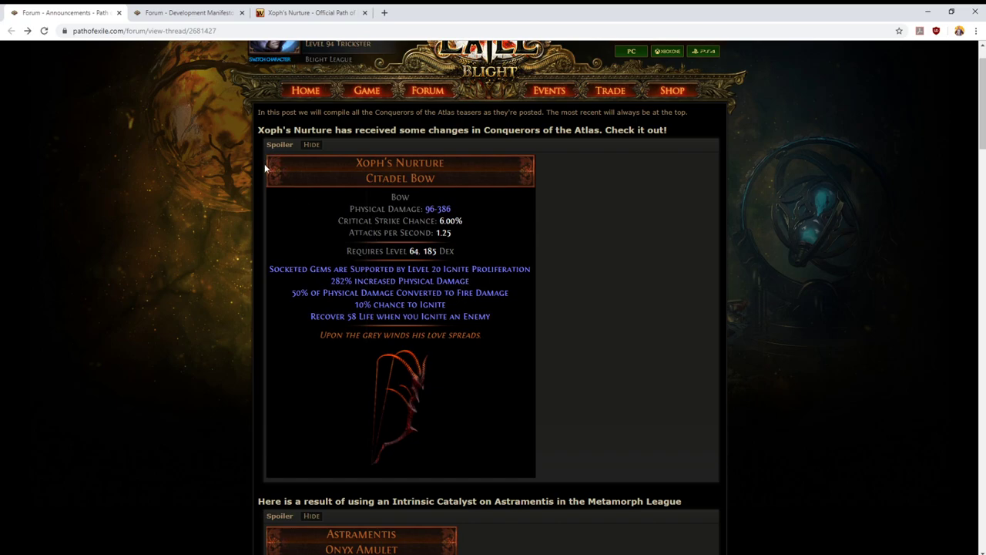
{"action": "mouse_move", "coordinate": [536, 469]}
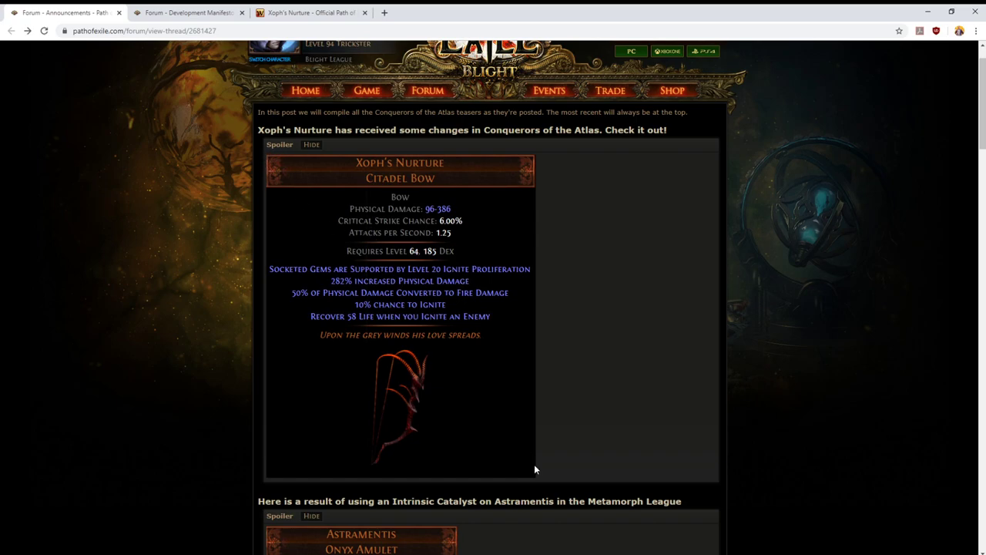
{"action": "mouse_move", "coordinate": [552, 191]}
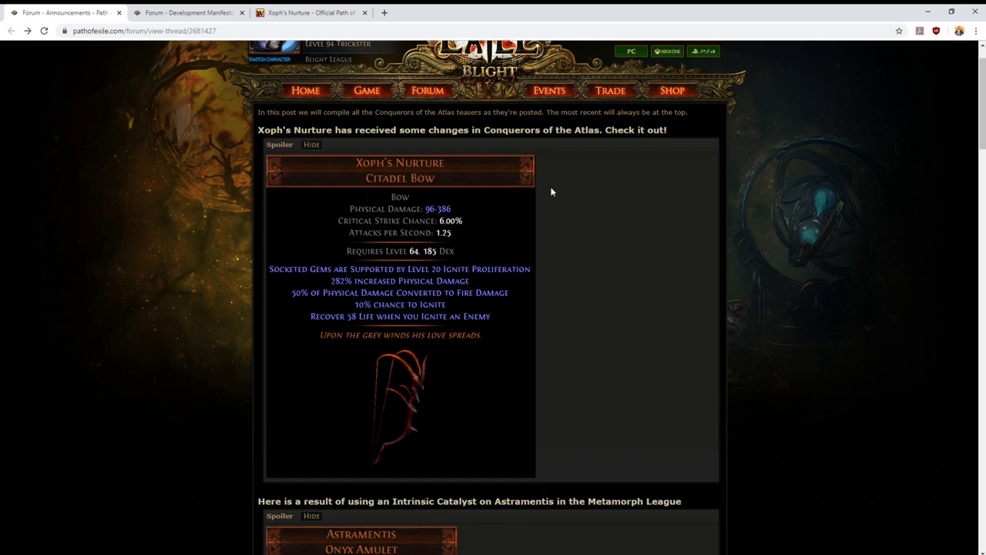
{"action": "mouse_move", "coordinate": [466, 209]}
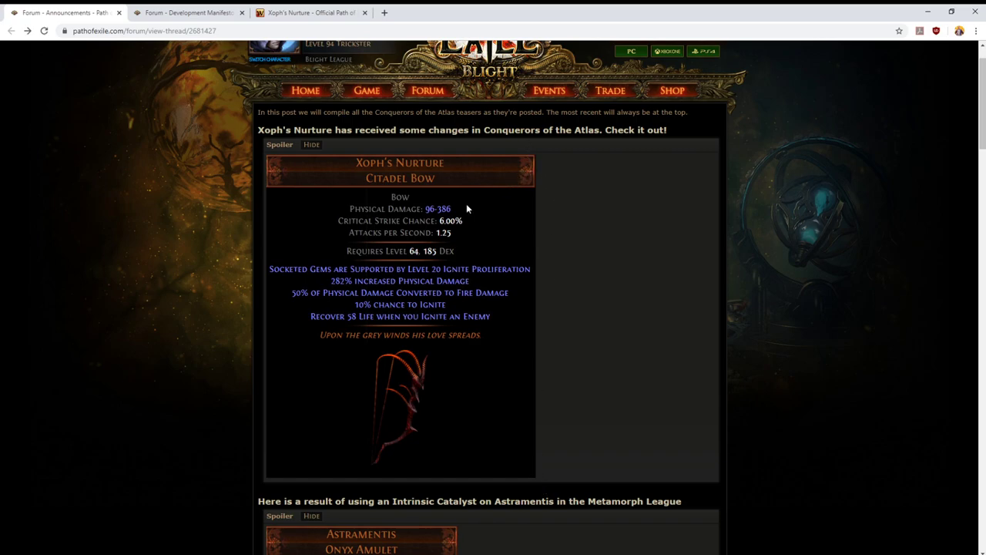
{"action": "mouse_move", "coordinate": [291, 309]}
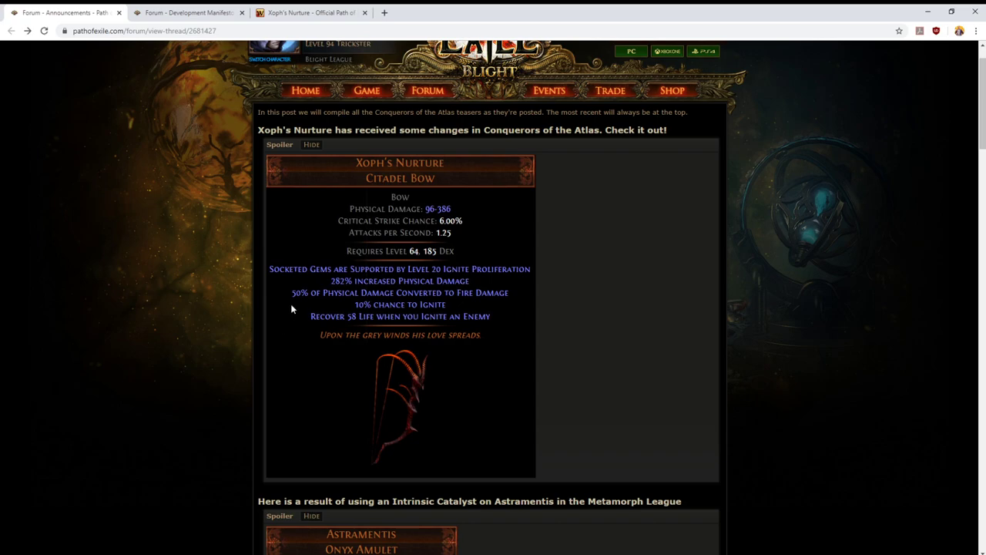
{"action": "mouse_move", "coordinate": [311, 316]}
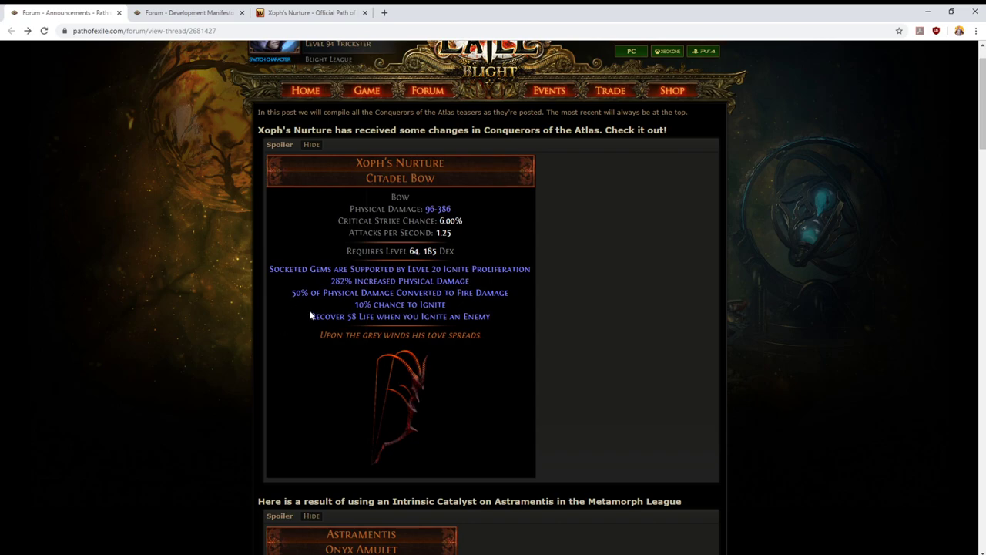
{"action": "mouse_move", "coordinate": [354, 347]}
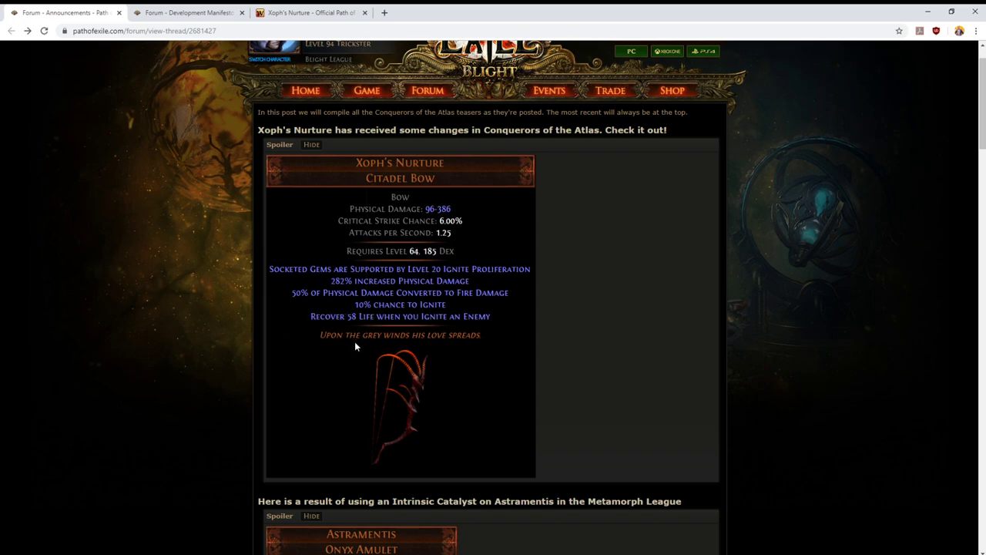
{"action": "left_click", "coordinate": [185, 12]}
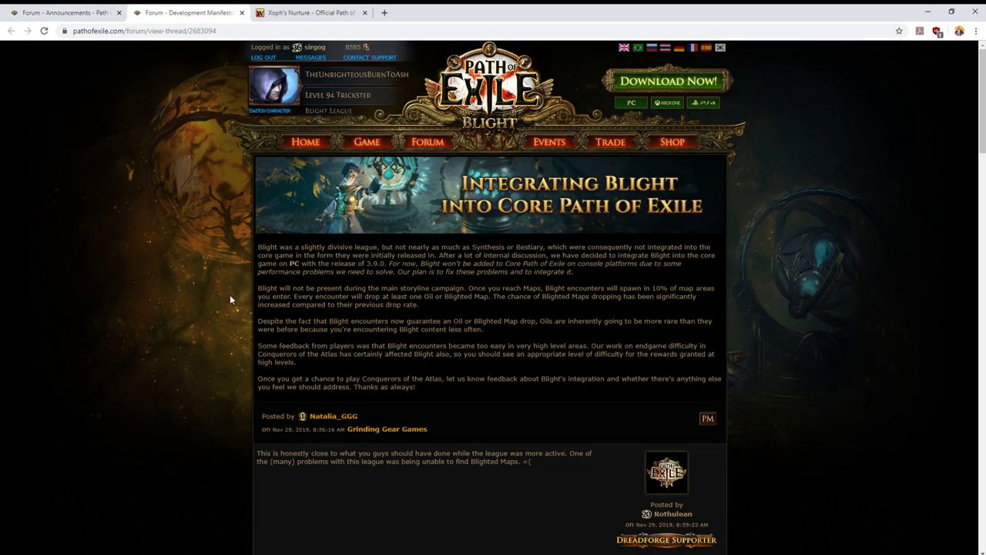
{"action": "scroll", "scroll_direction": "down", "scroll_amount": 3}
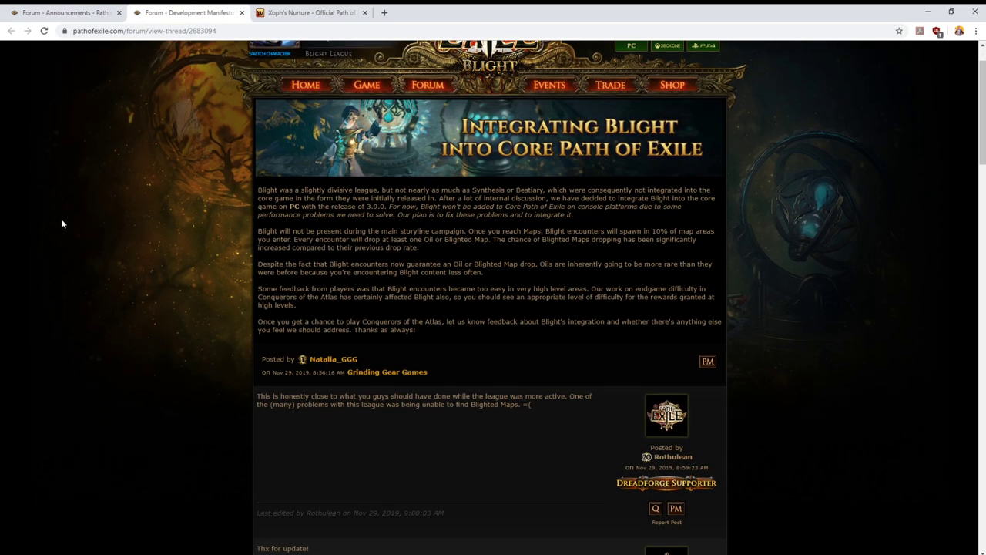
{"action": "scroll", "scroll_direction": "down", "scroll_amount": 3}
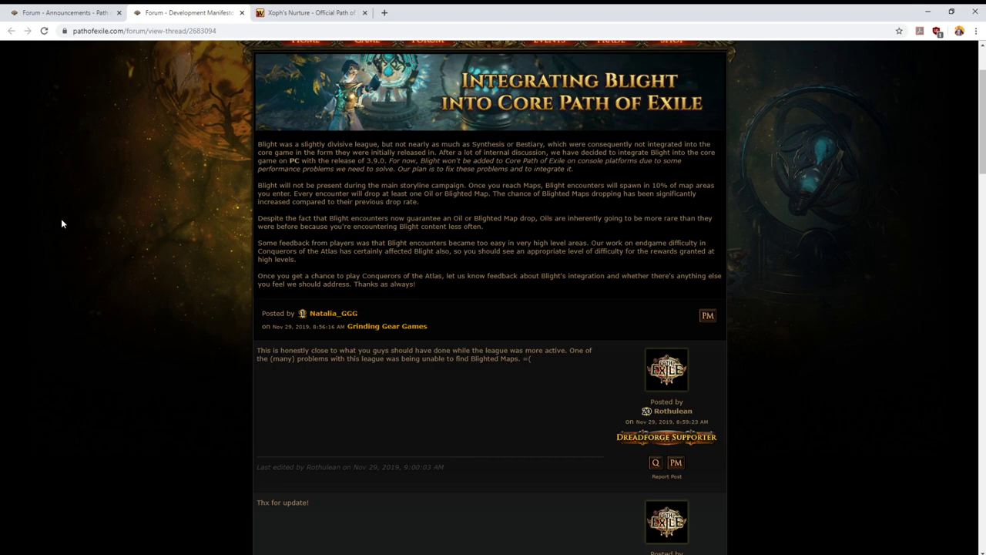
{"action": "mouse_move", "coordinate": [192, 194]}
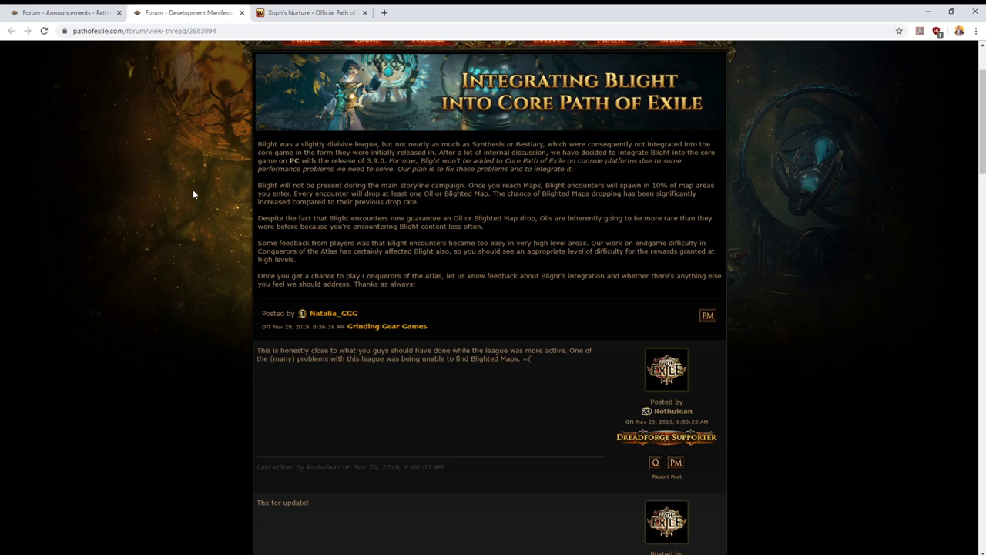
{"action": "mouse_move", "coordinate": [382, 148]}
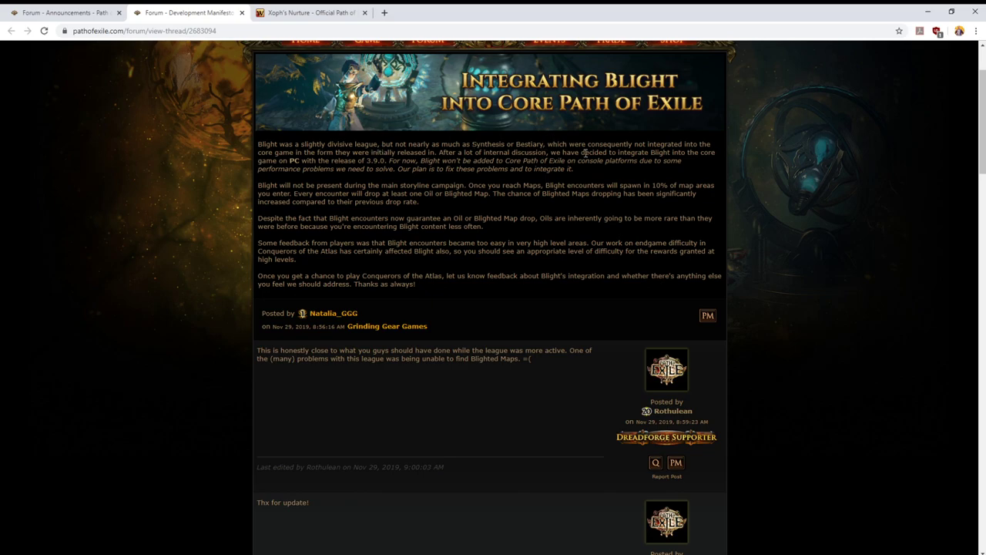
{"action": "mouse_move", "coordinate": [293, 157]}
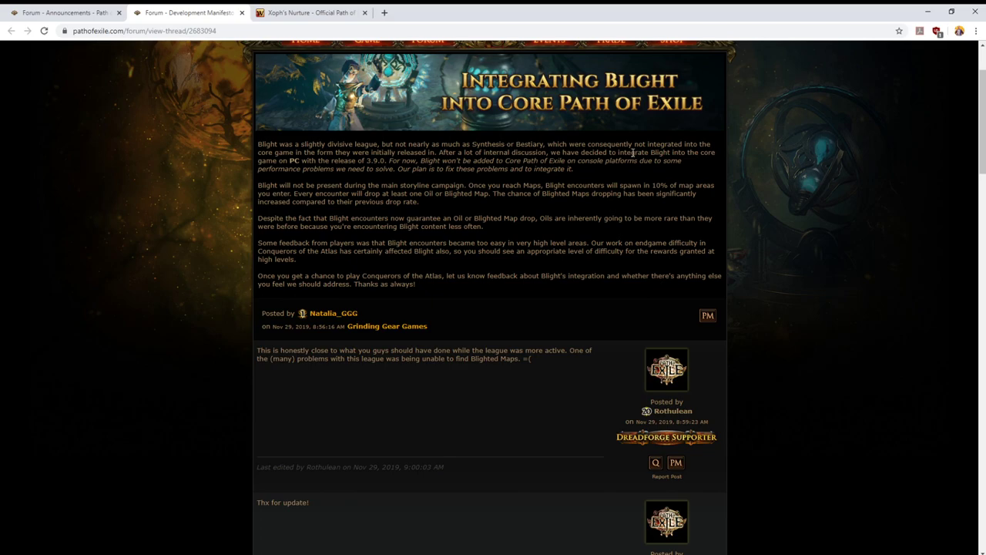
{"action": "mouse_move", "coordinate": [277, 168]}
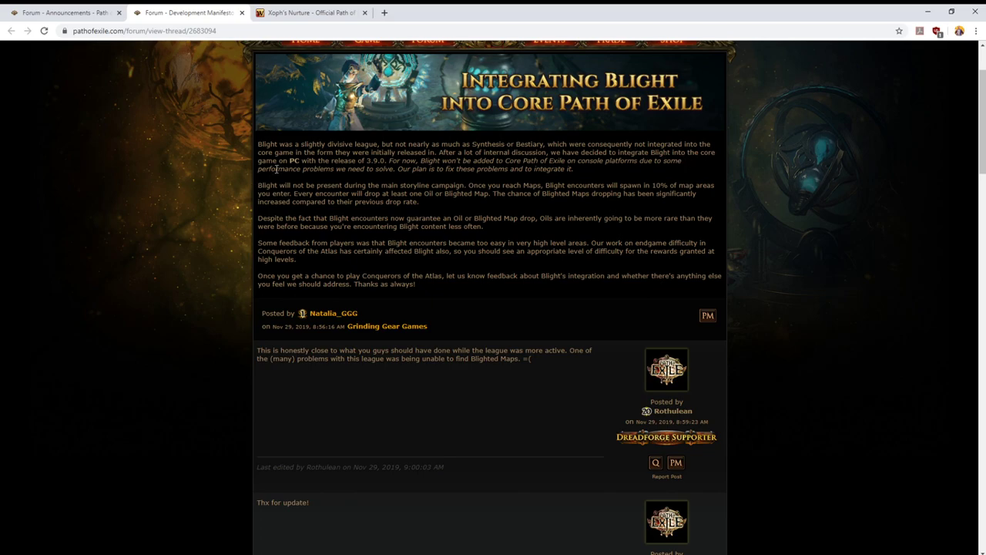
{"action": "mouse_move", "coordinate": [391, 157]}
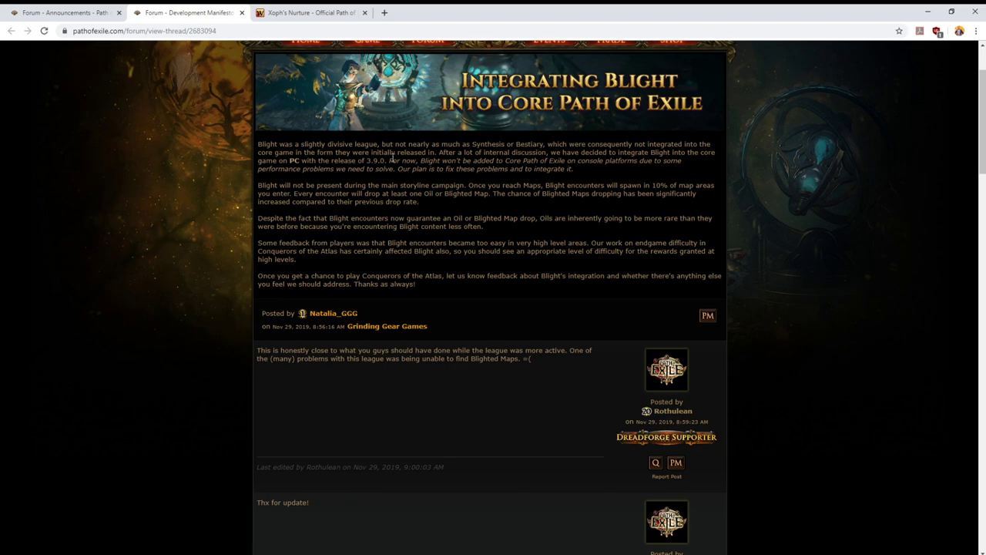
{"action": "mouse_move", "coordinate": [419, 166]}
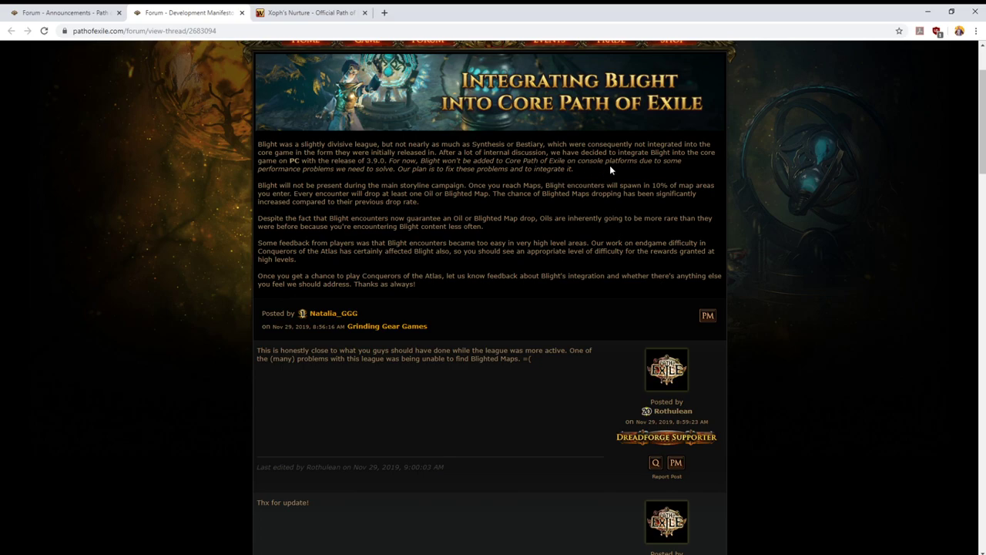
{"action": "mouse_move", "coordinate": [275, 162]}
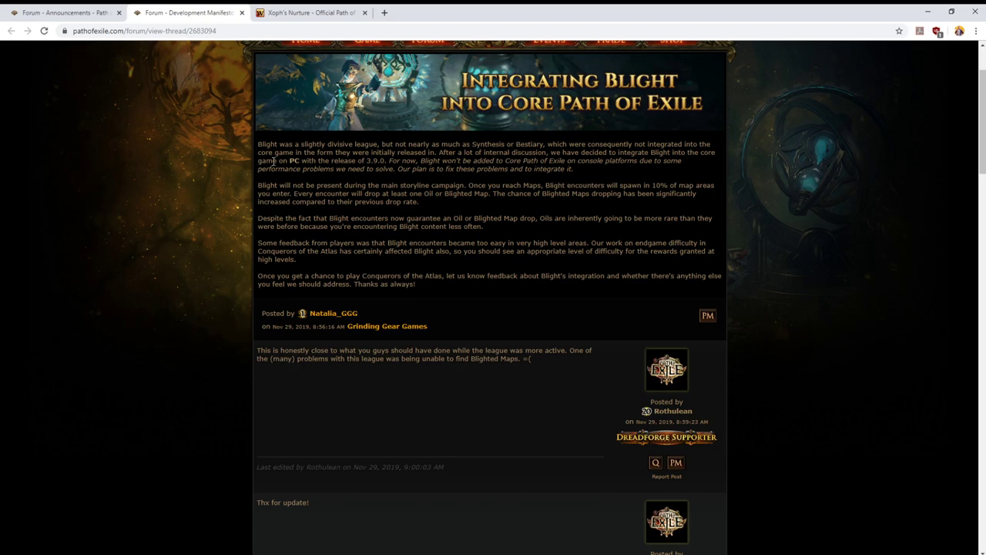
{"action": "mouse_move", "coordinate": [589, 179]}
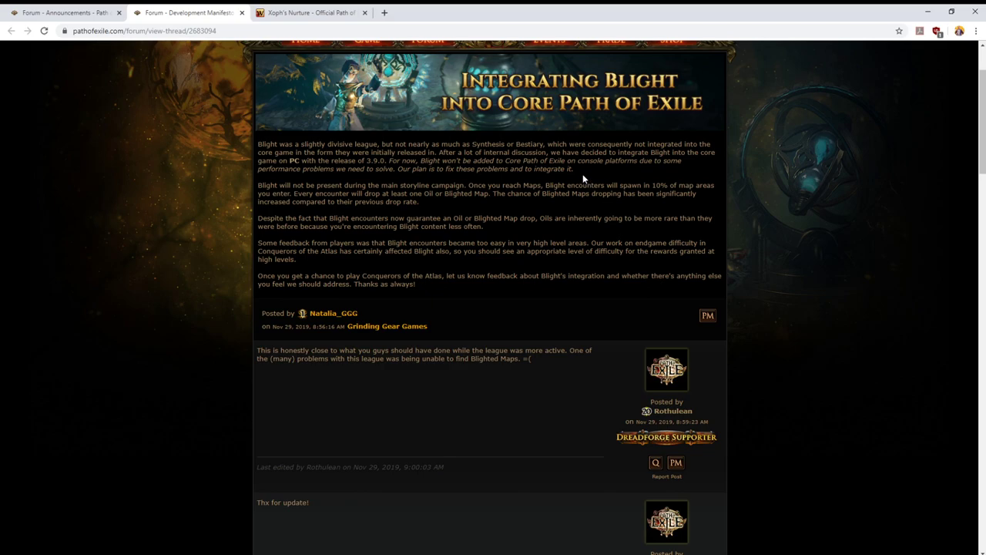
{"action": "mouse_move", "coordinate": [558, 187]}
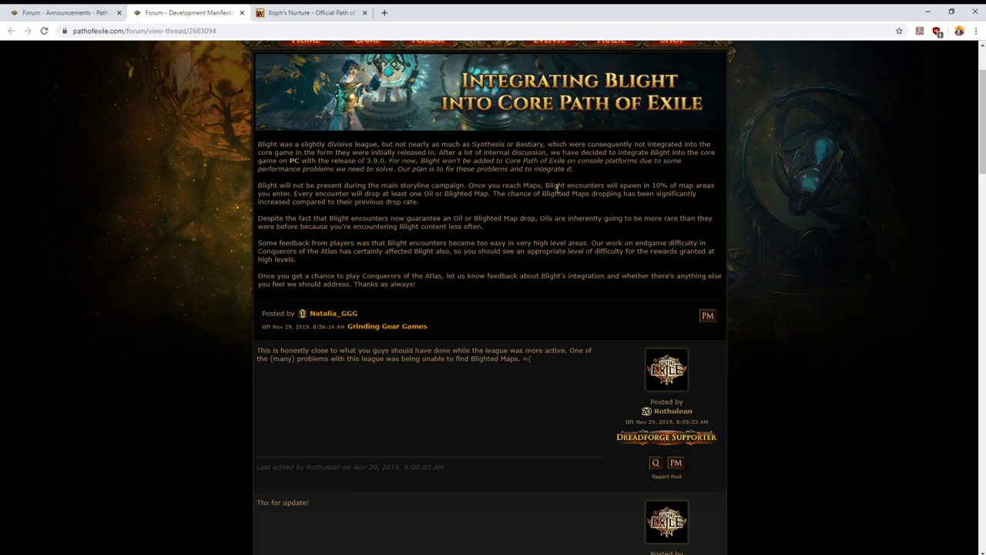
{"action": "mouse_move", "coordinate": [439, 182]}
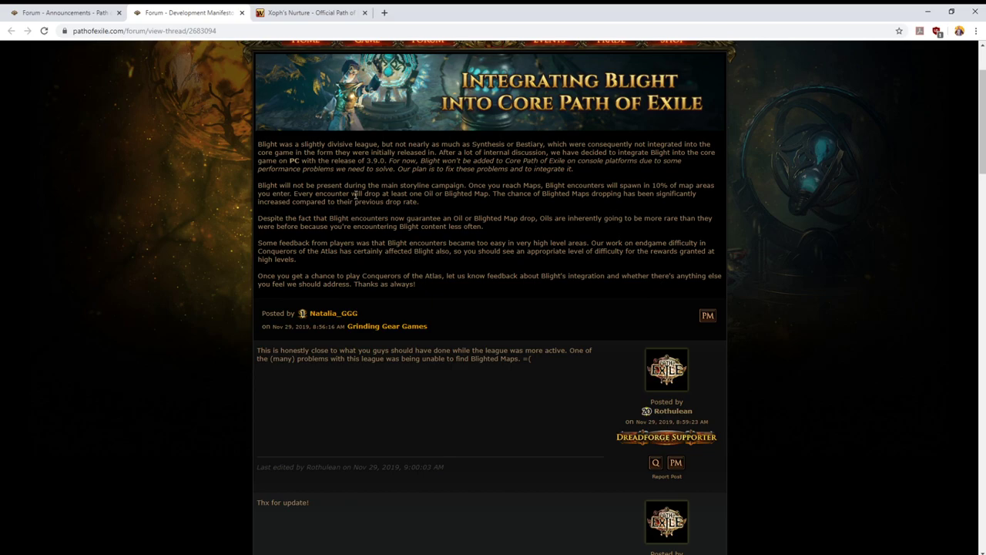
{"action": "mouse_move", "coordinate": [445, 209]}
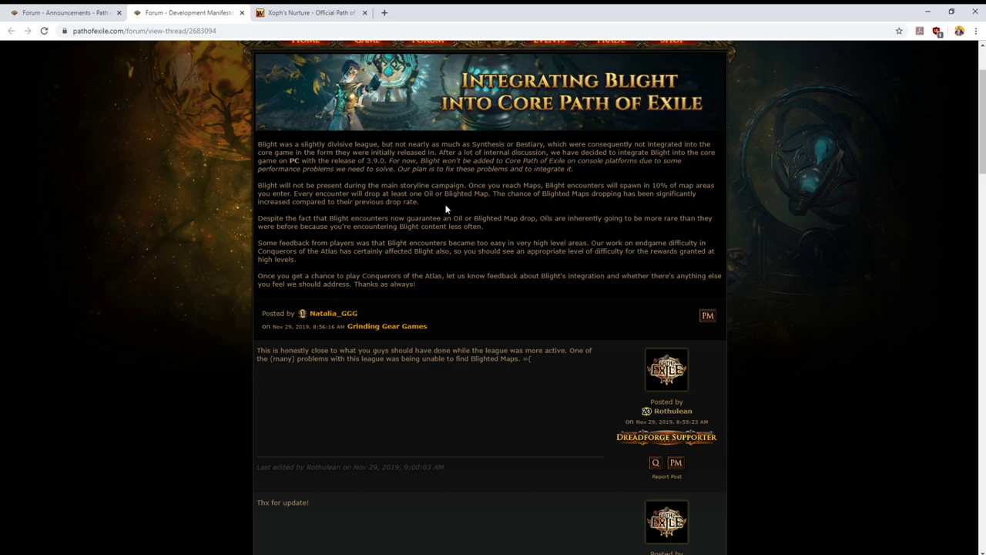
{"action": "mouse_move", "coordinate": [294, 194]}
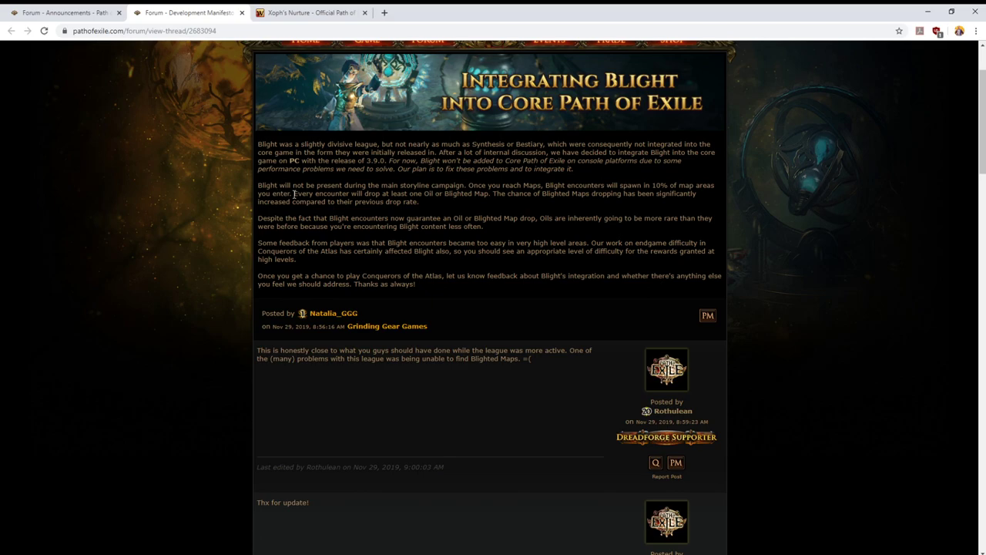
{"action": "mouse_move", "coordinate": [462, 191]}
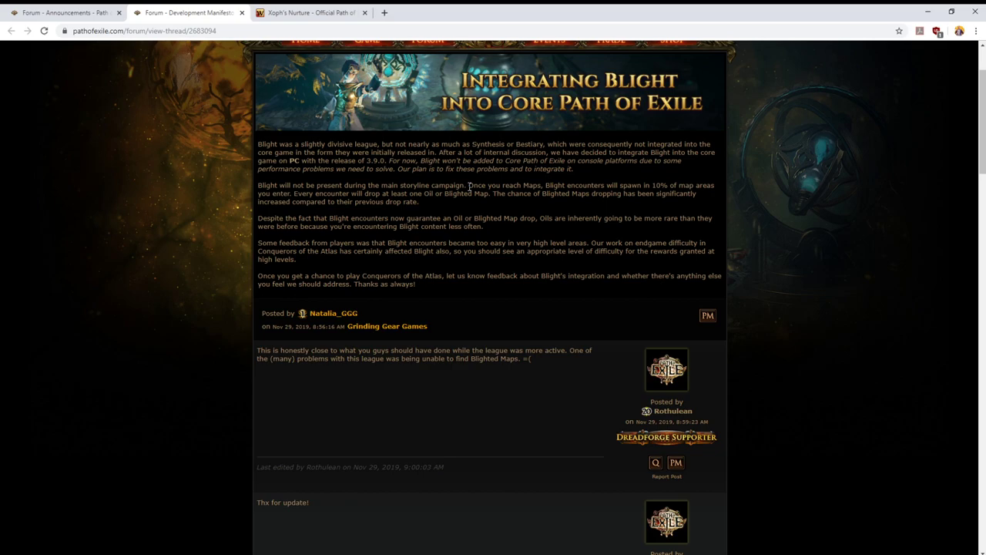
{"action": "mouse_move", "coordinate": [465, 213]}
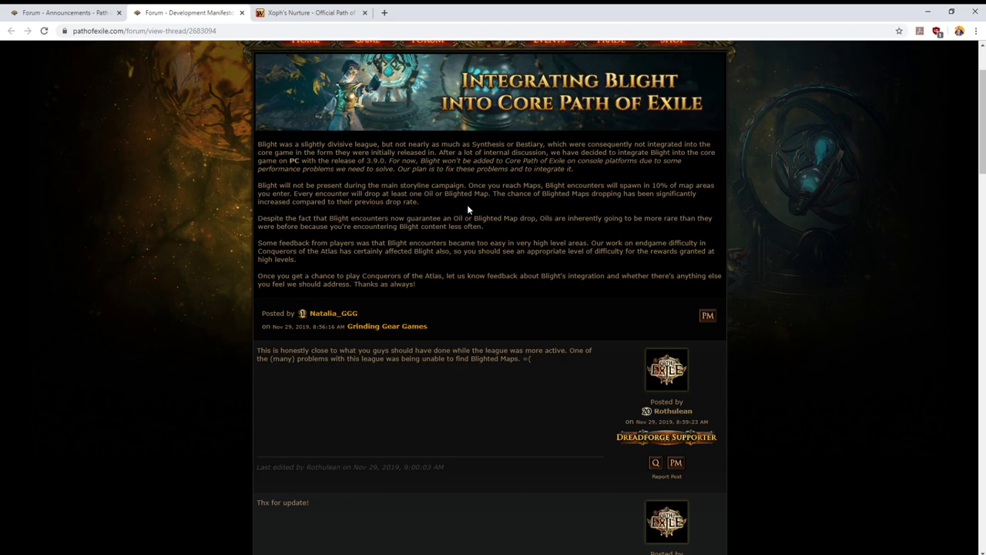
{"action": "mouse_move", "coordinate": [468, 185]}
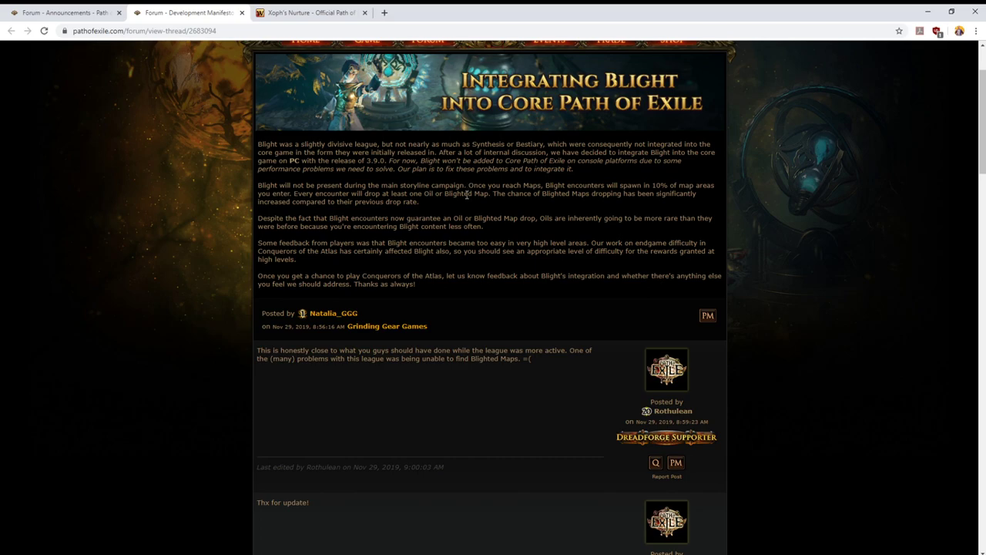
{"action": "mouse_move", "coordinate": [466, 216]}
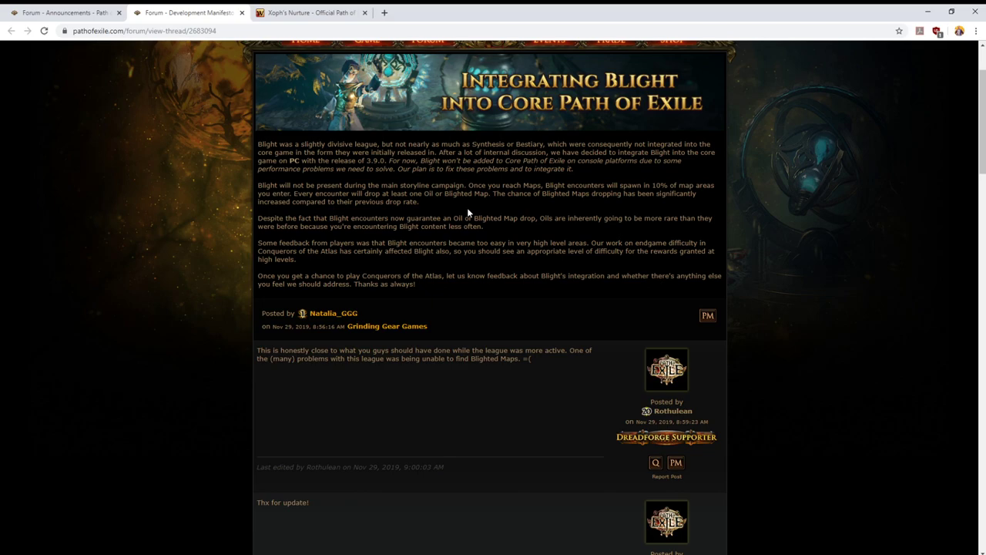
{"action": "mouse_move", "coordinate": [468, 216]}
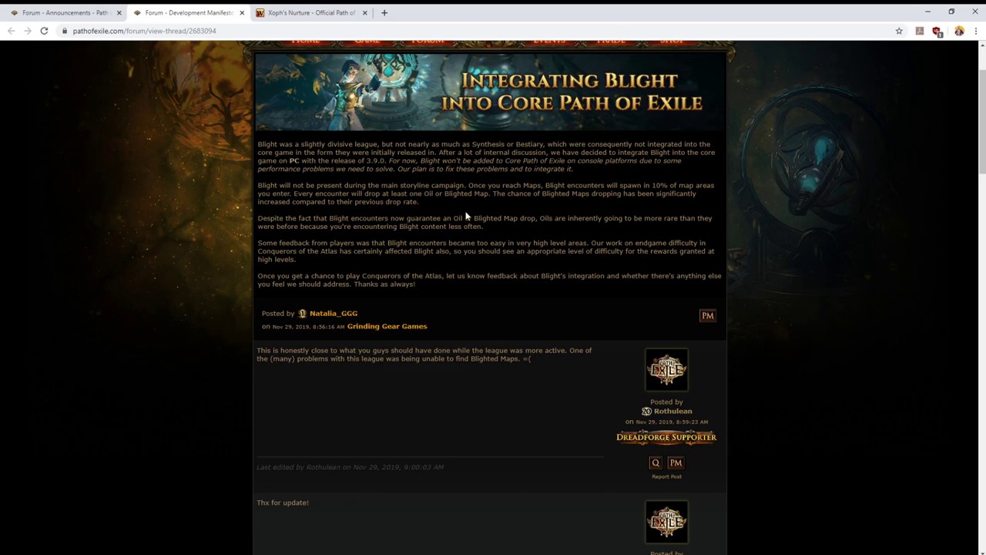
{"action": "mouse_move", "coordinate": [490, 183]}
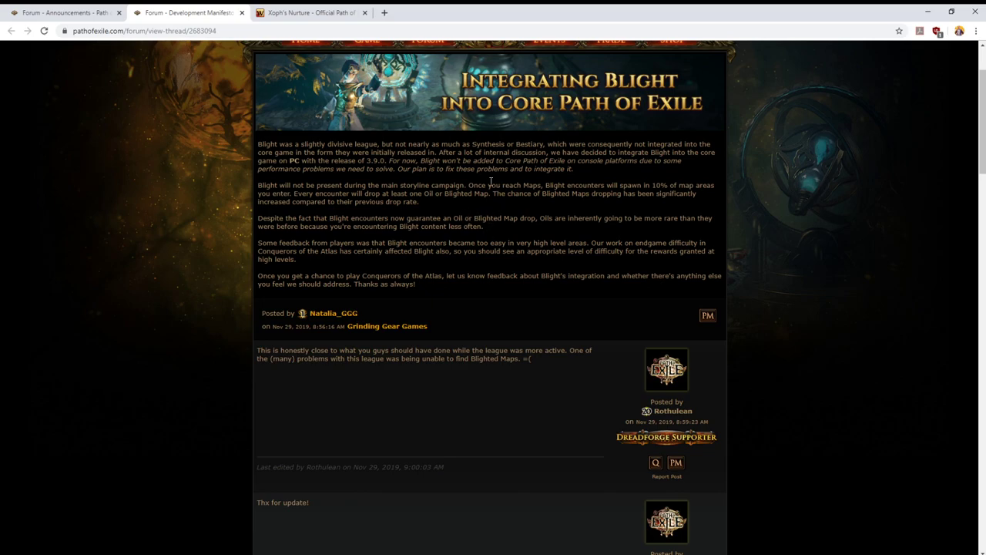
{"action": "mouse_move", "coordinate": [524, 191]}
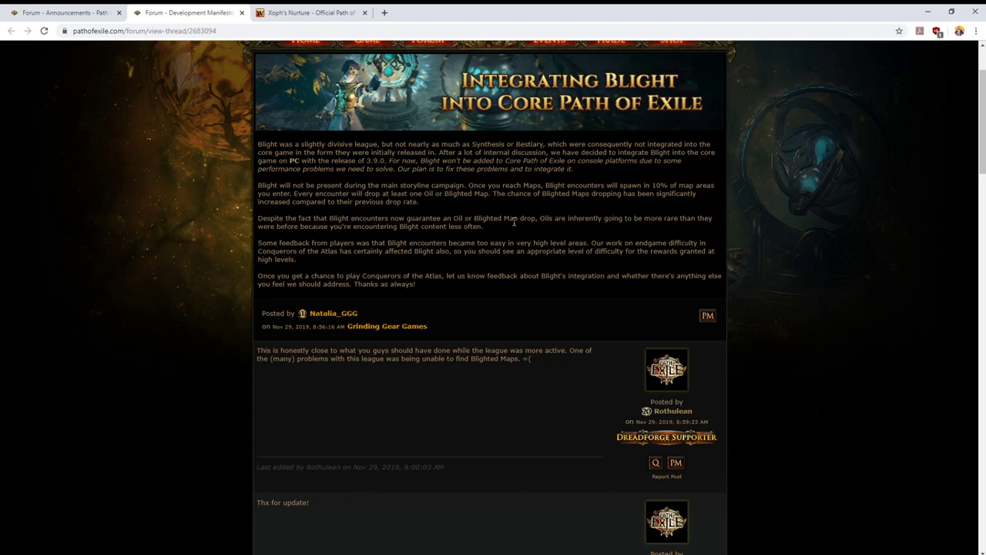
{"action": "mouse_move", "coordinate": [512, 227]}
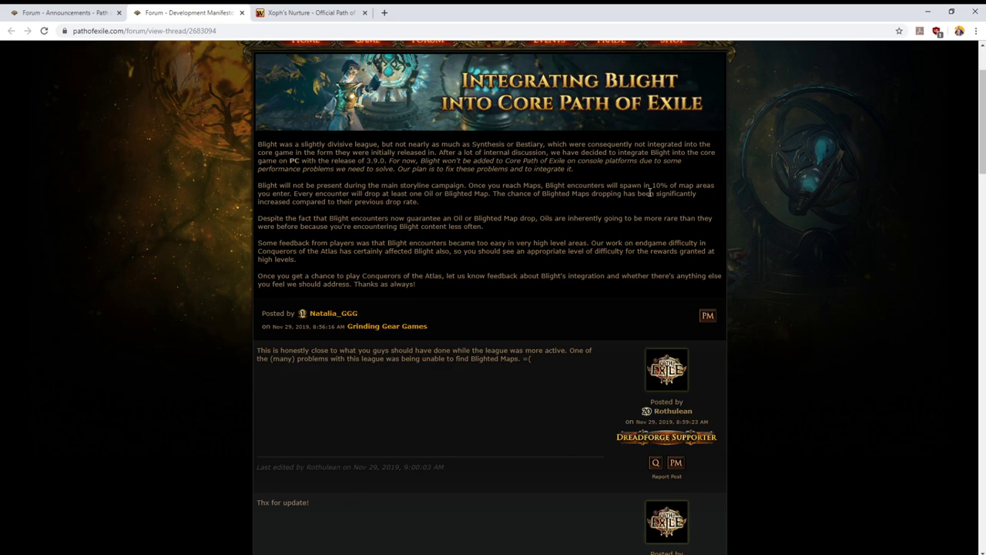
{"action": "mouse_move", "coordinate": [445, 212]}
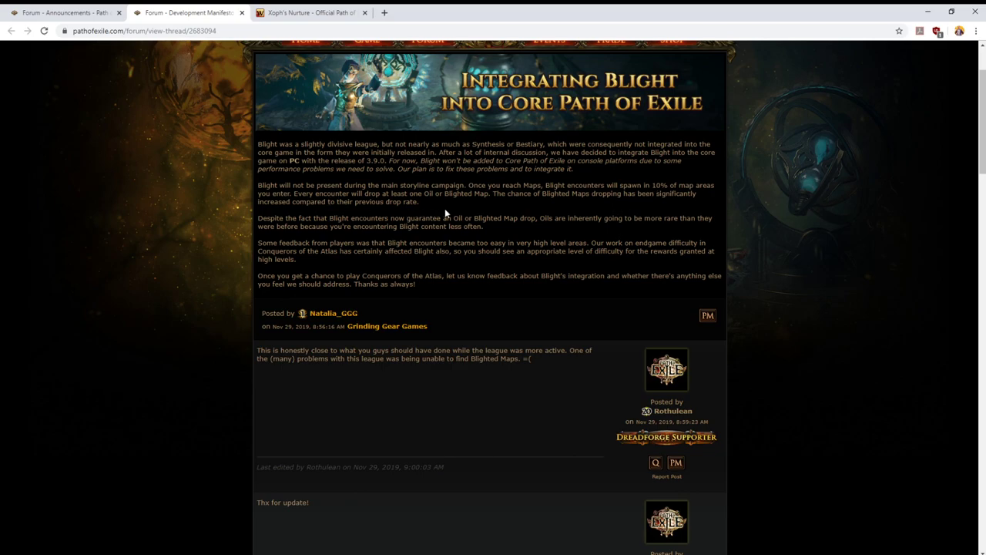
{"action": "mouse_move", "coordinate": [310, 194]}
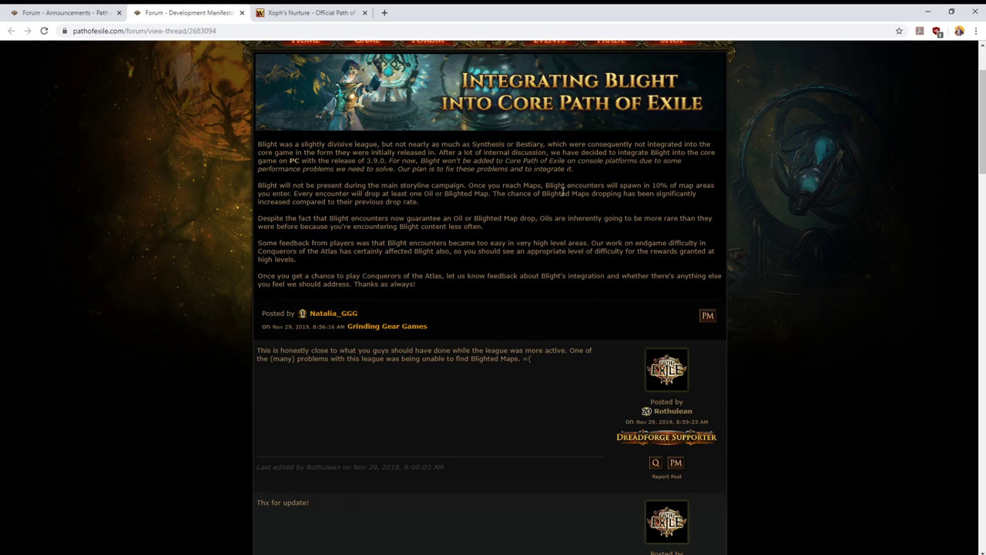
{"action": "mouse_move", "coordinate": [583, 204]}
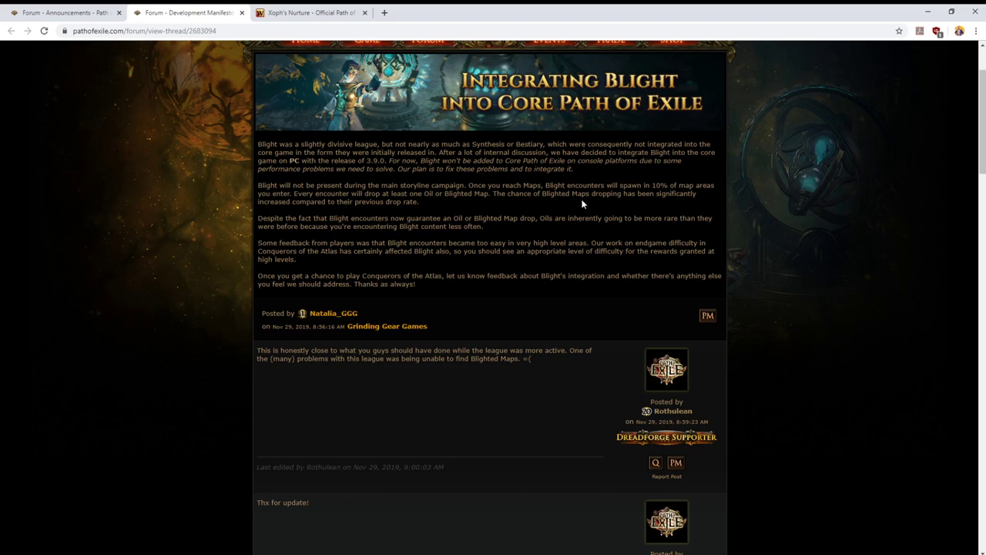
{"action": "mouse_move", "coordinate": [408, 209]}
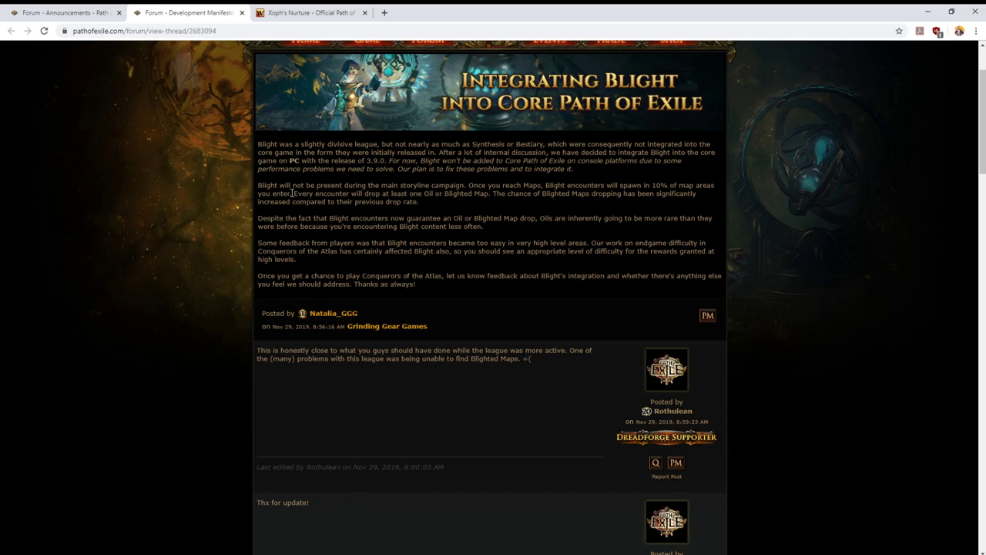
{"action": "left_click_drag", "start_coordinate": [294, 194], "coordinate": [419, 201]}
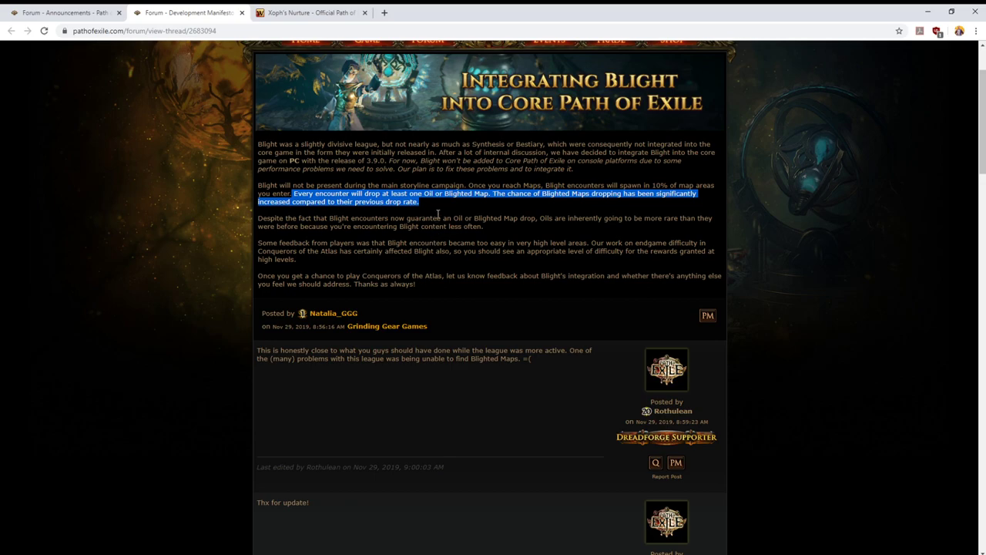
{"action": "mouse_move", "coordinate": [439, 236]}
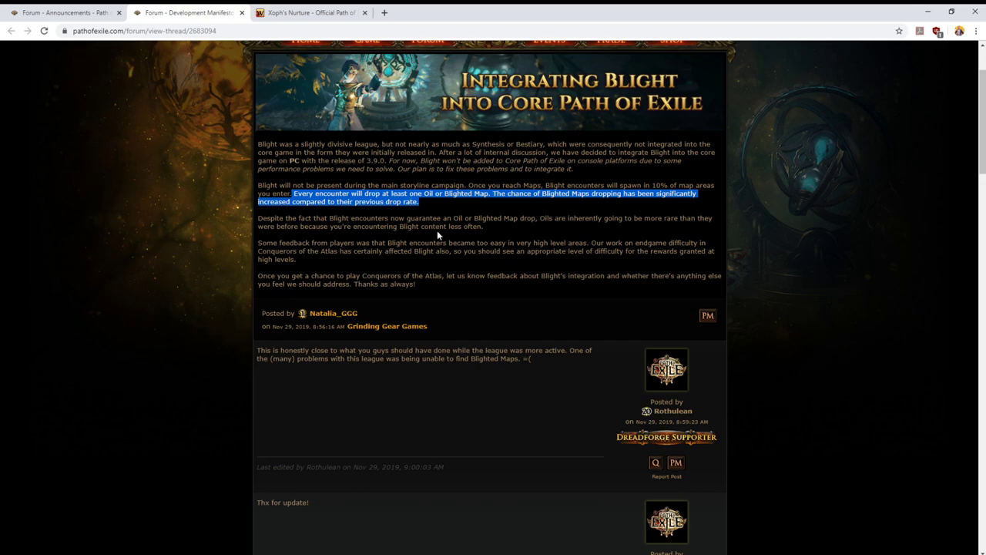
{"action": "mouse_move", "coordinate": [437, 237]}
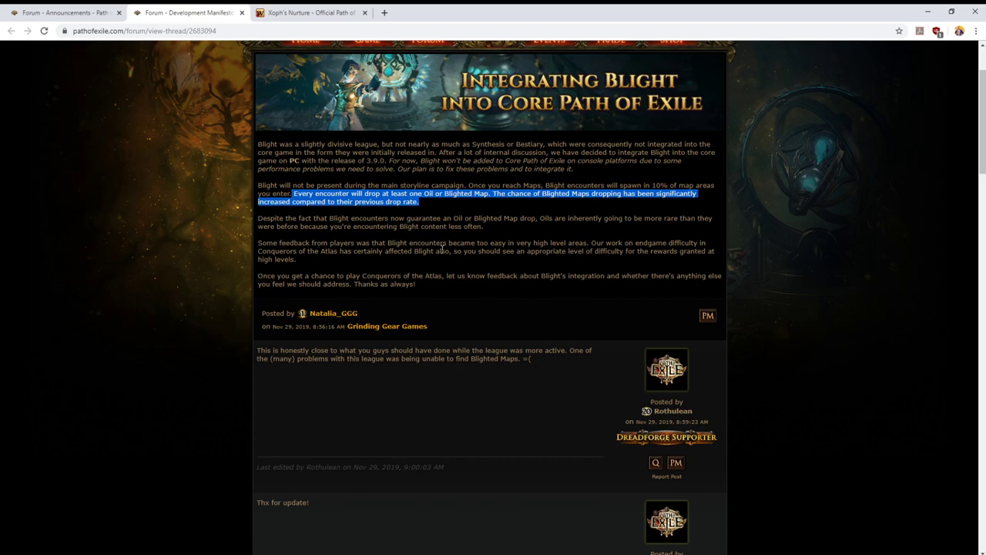
{"action": "mouse_move", "coordinate": [445, 237]}
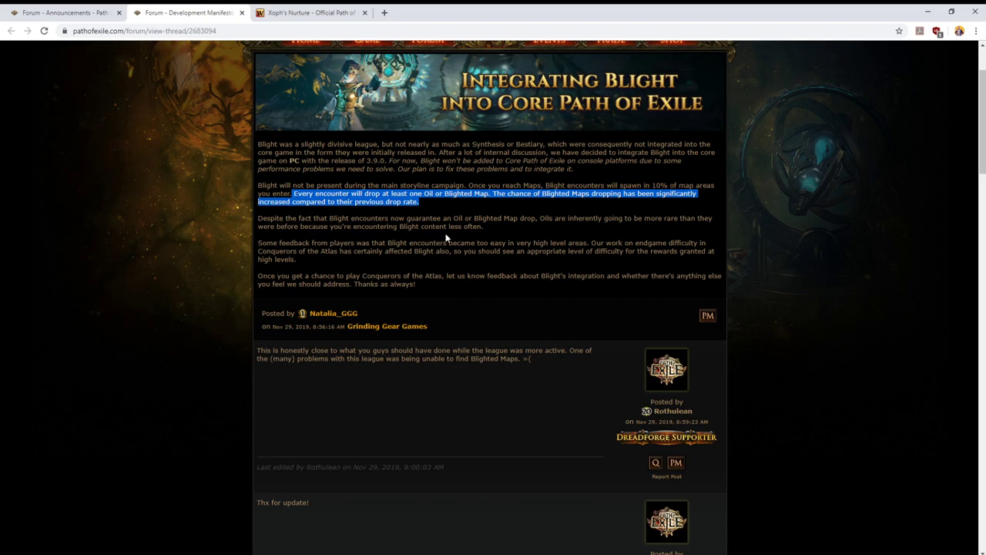
{"action": "mouse_move", "coordinate": [450, 247]}
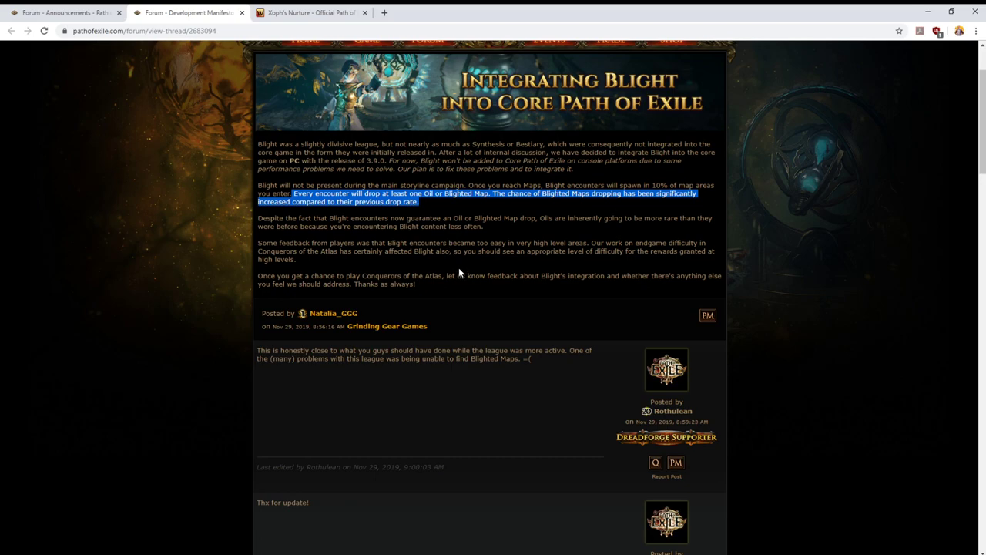
{"action": "mouse_move", "coordinate": [457, 266]}
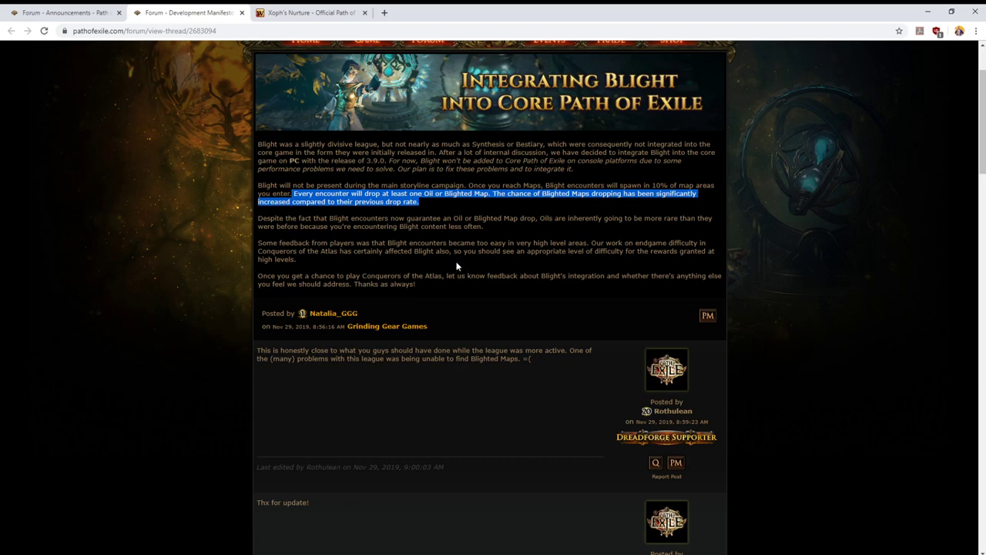
{"action": "mouse_move", "coordinate": [466, 237]}
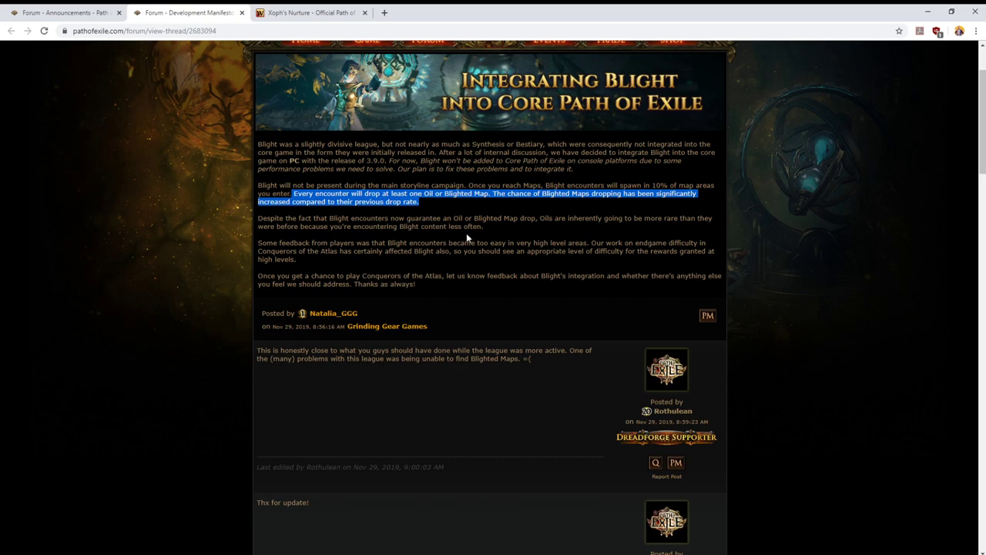
{"action": "mouse_move", "coordinate": [311, 222]}
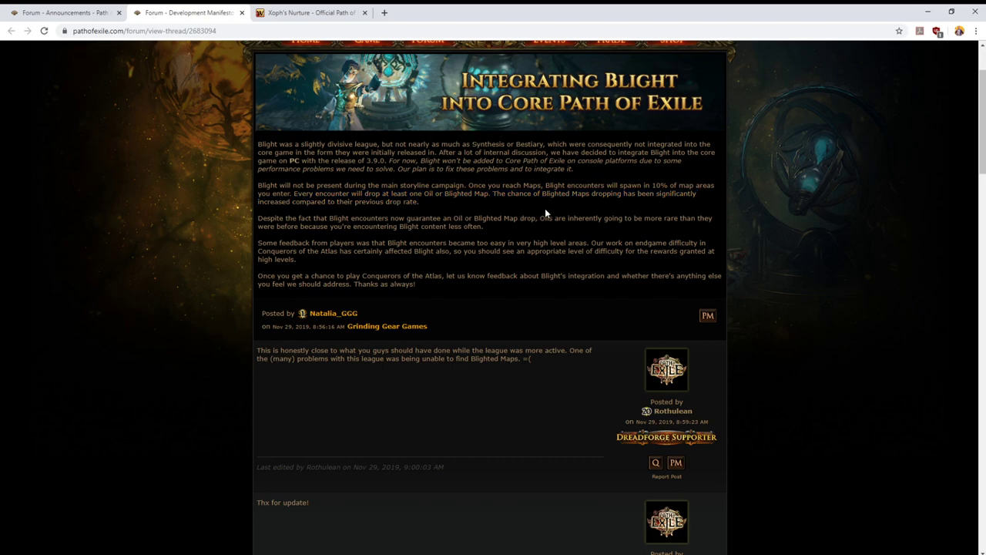
{"action": "mouse_move", "coordinate": [552, 199]}
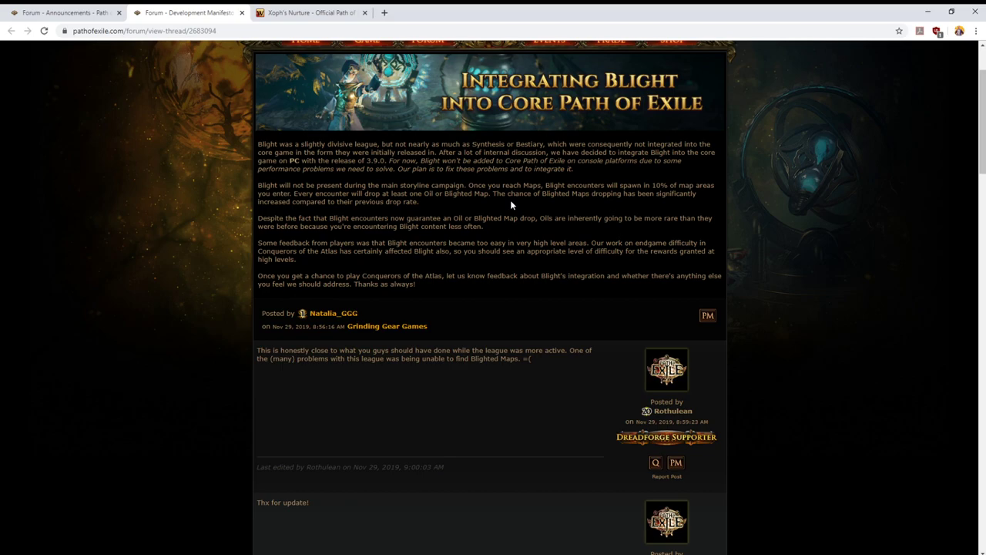
{"action": "mouse_move", "coordinate": [493, 197]}
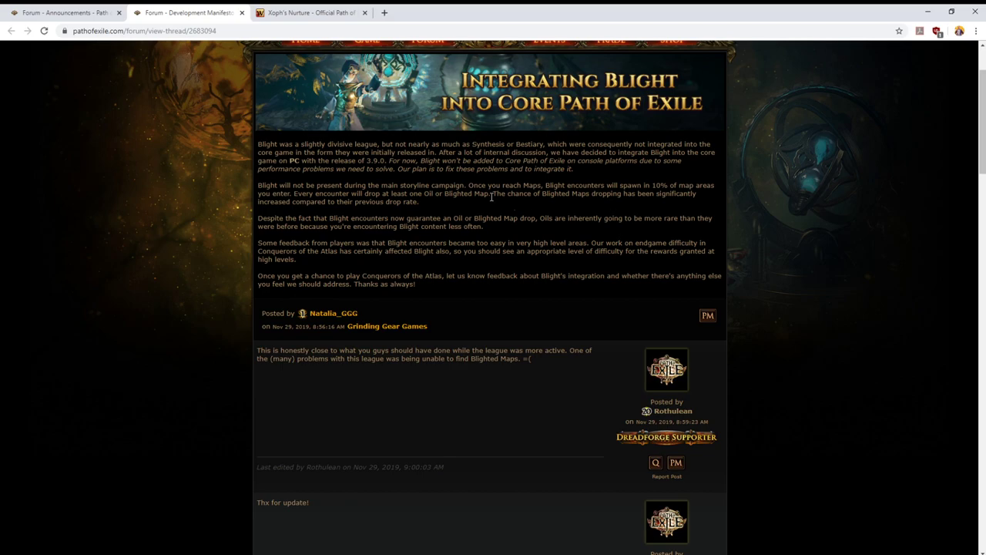
{"action": "mouse_move", "coordinate": [496, 201]}
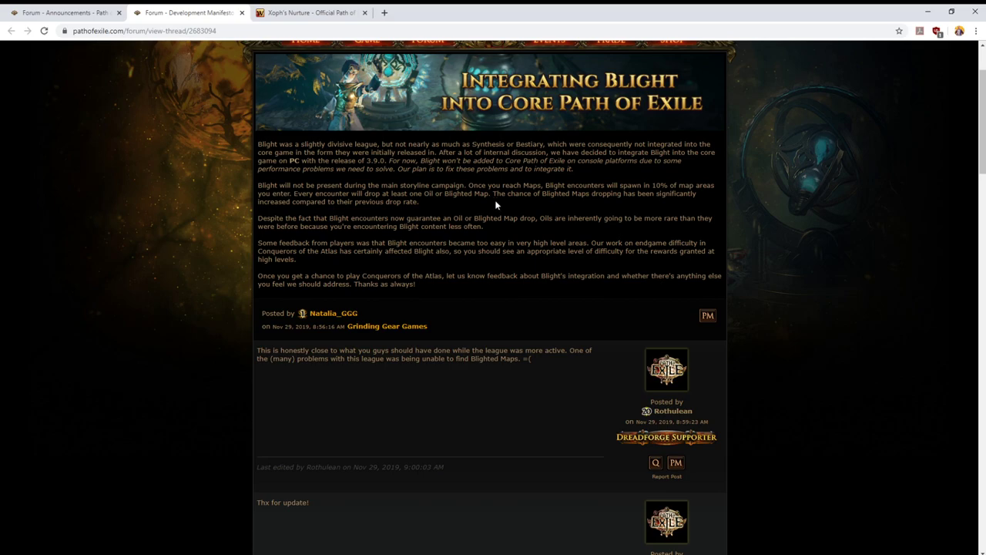
{"action": "mouse_move", "coordinate": [478, 207]}
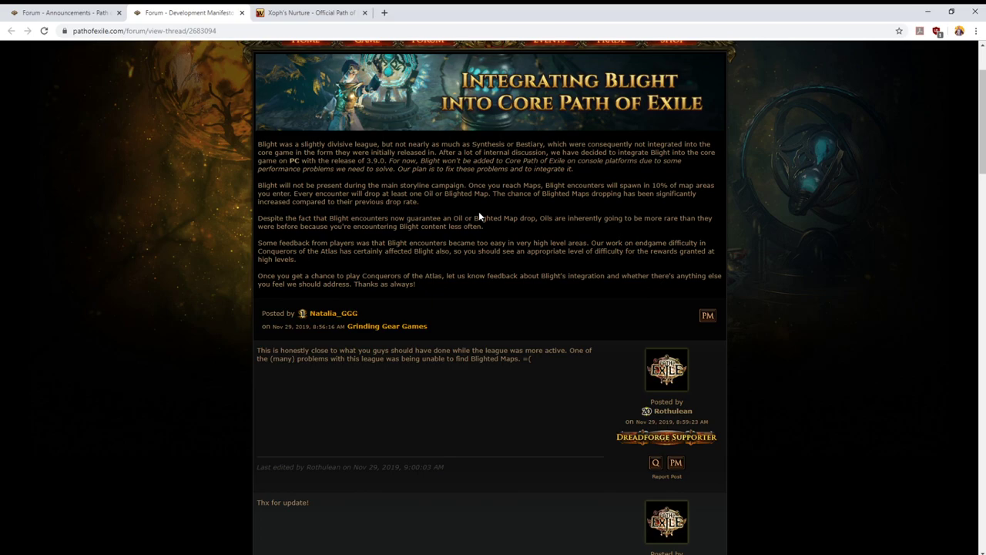
{"action": "mouse_move", "coordinate": [493, 203]}
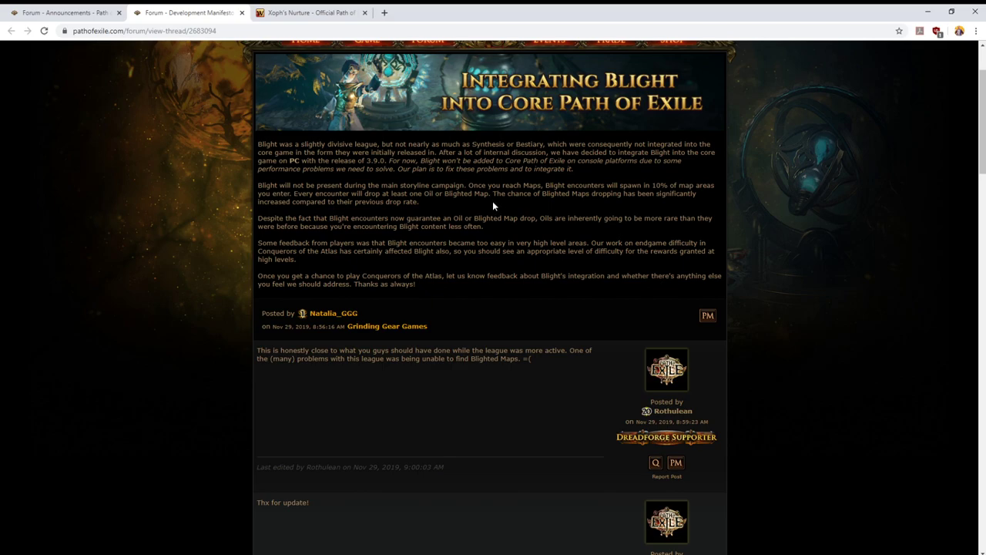
{"action": "mouse_move", "coordinate": [493, 245]}
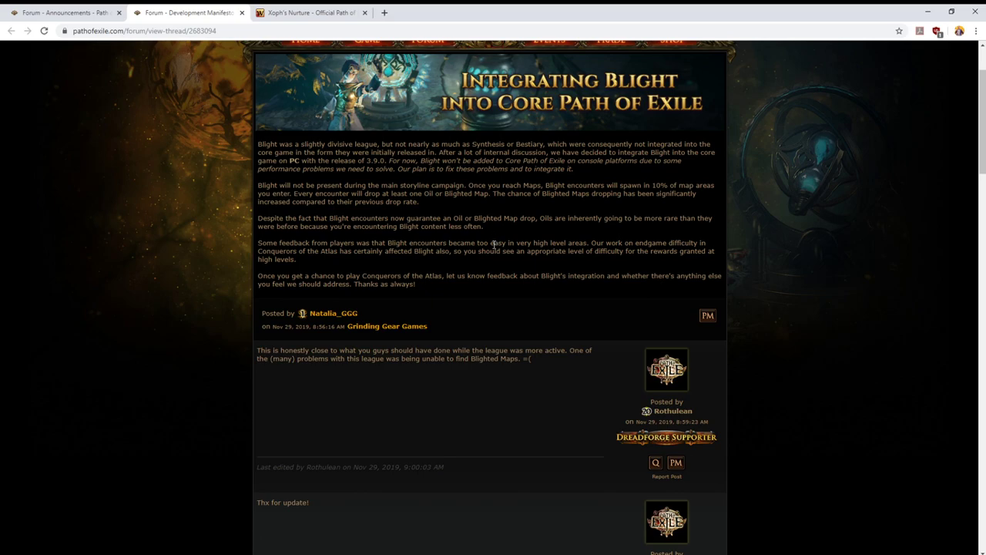
{"action": "mouse_move", "coordinate": [493, 249]}
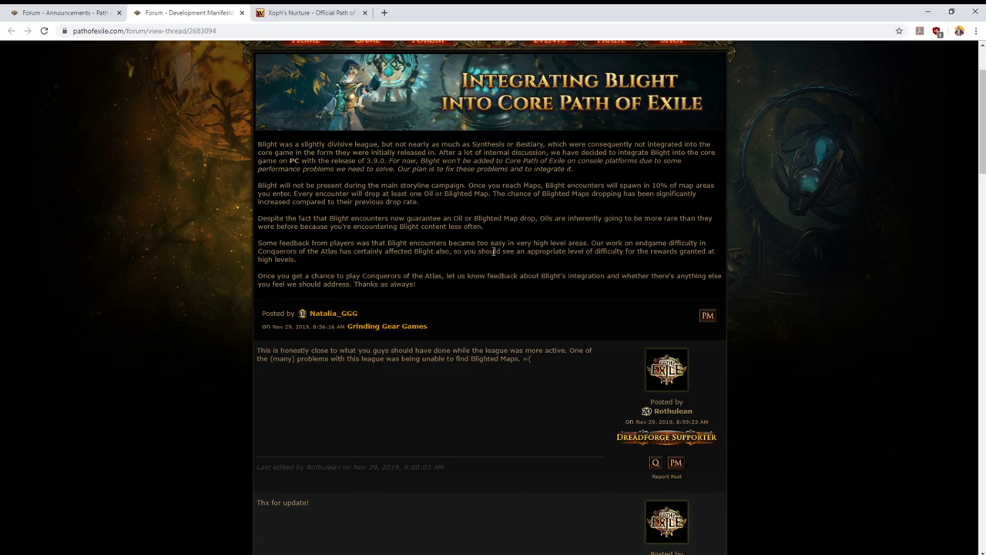
{"action": "mouse_move", "coordinate": [592, 255]}
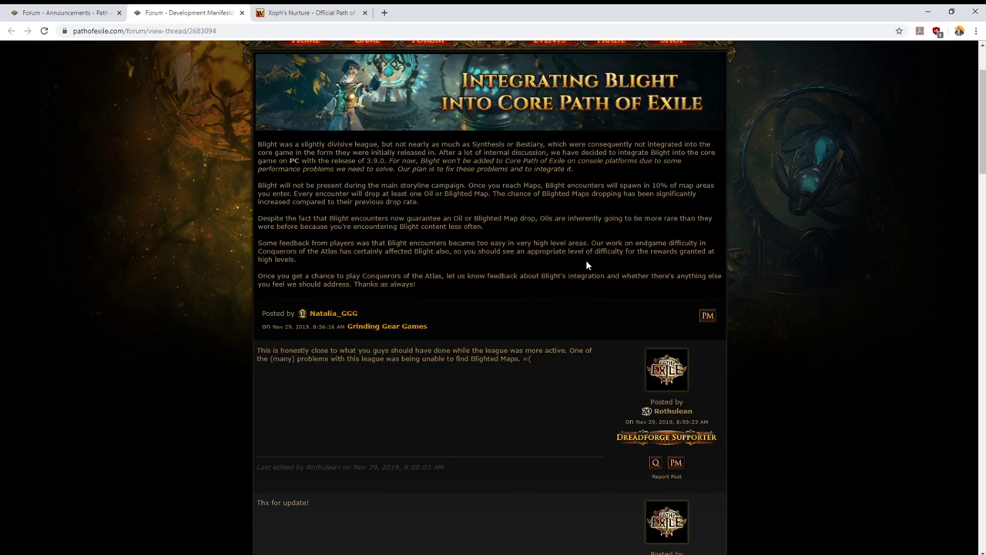
{"action": "mouse_move", "coordinate": [588, 245]}
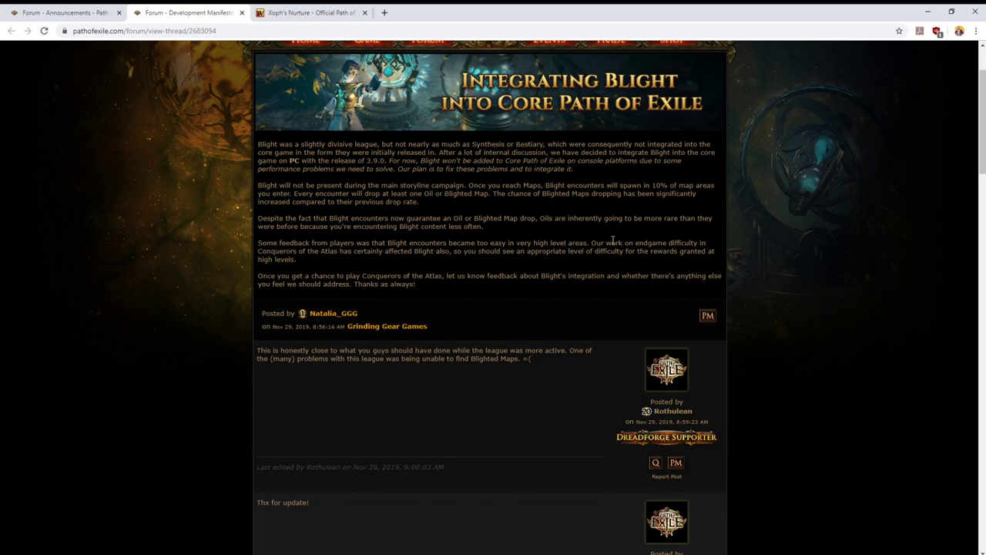
{"action": "mouse_move", "coordinate": [493, 258]}
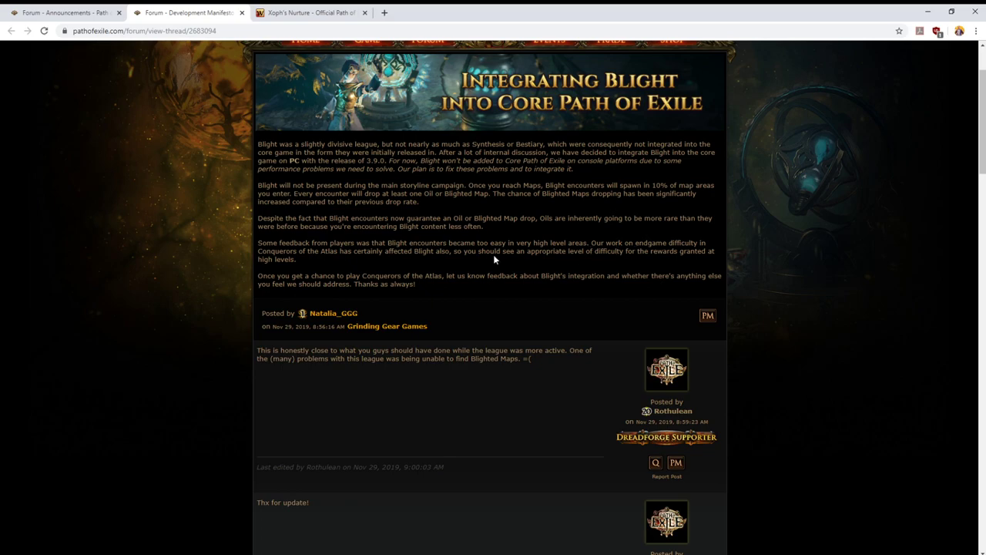
{"action": "mouse_move", "coordinate": [434, 261]}
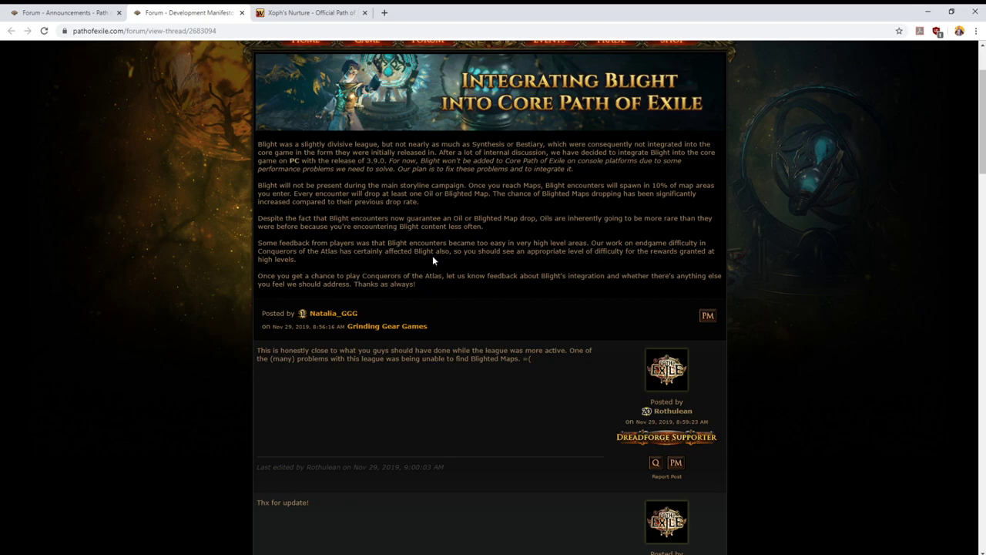
{"action": "mouse_move", "coordinate": [615, 252]}
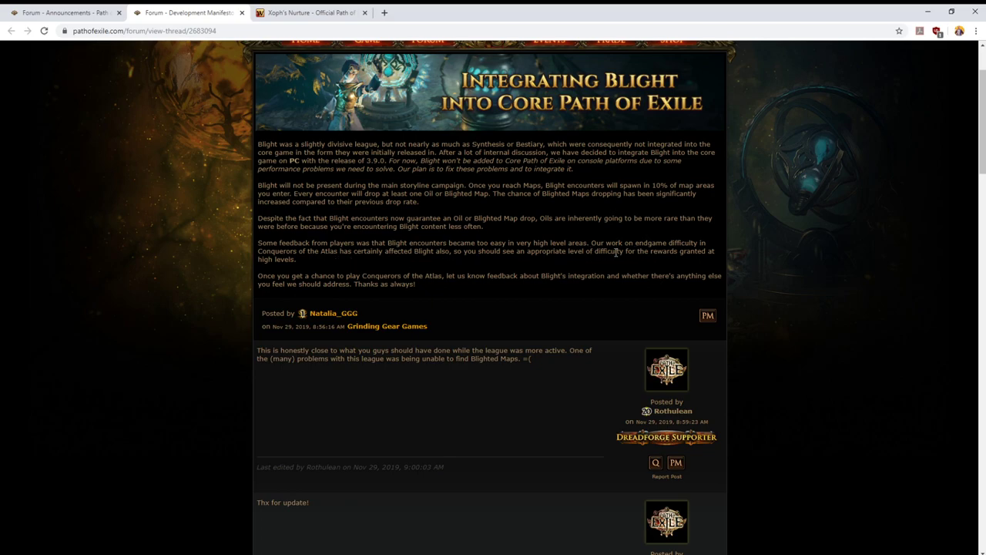
{"action": "mouse_move", "coordinate": [357, 263]}
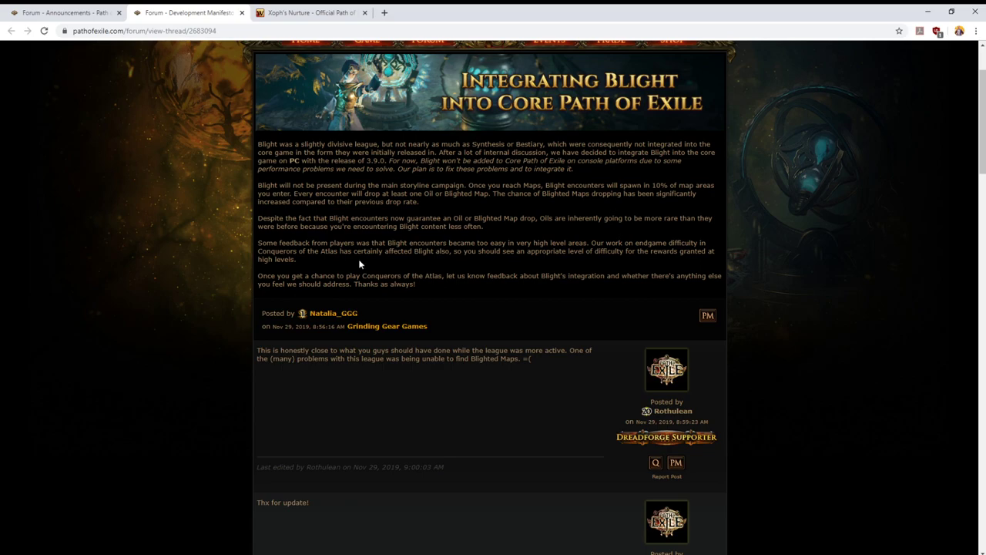
{"action": "mouse_move", "coordinate": [373, 262]}
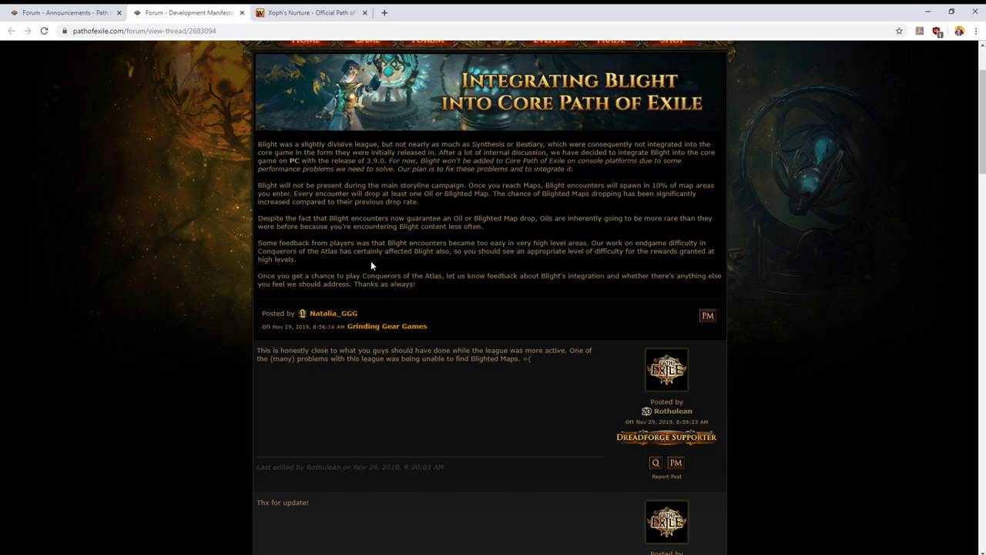
{"action": "mouse_move", "coordinate": [409, 261]}
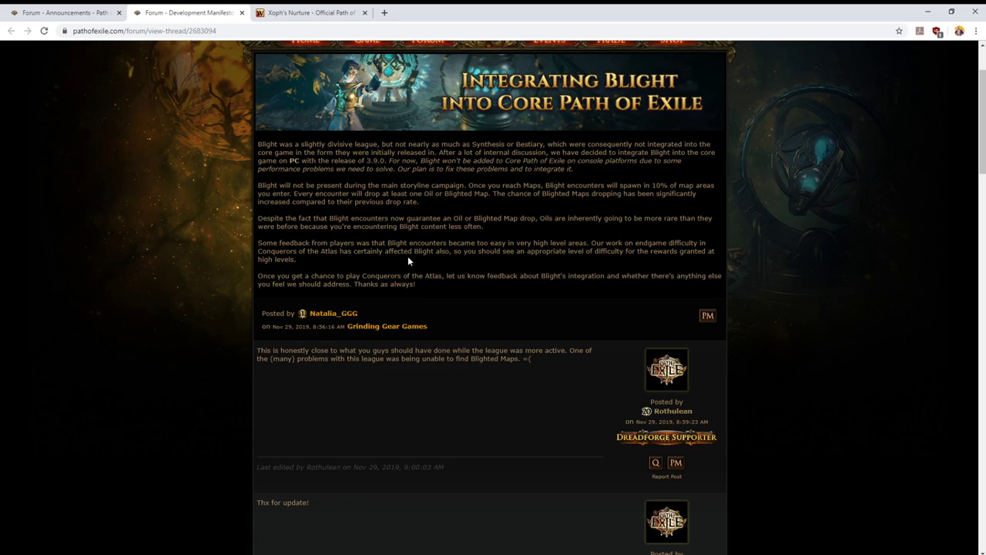
{"action": "mouse_move", "coordinate": [426, 262]}
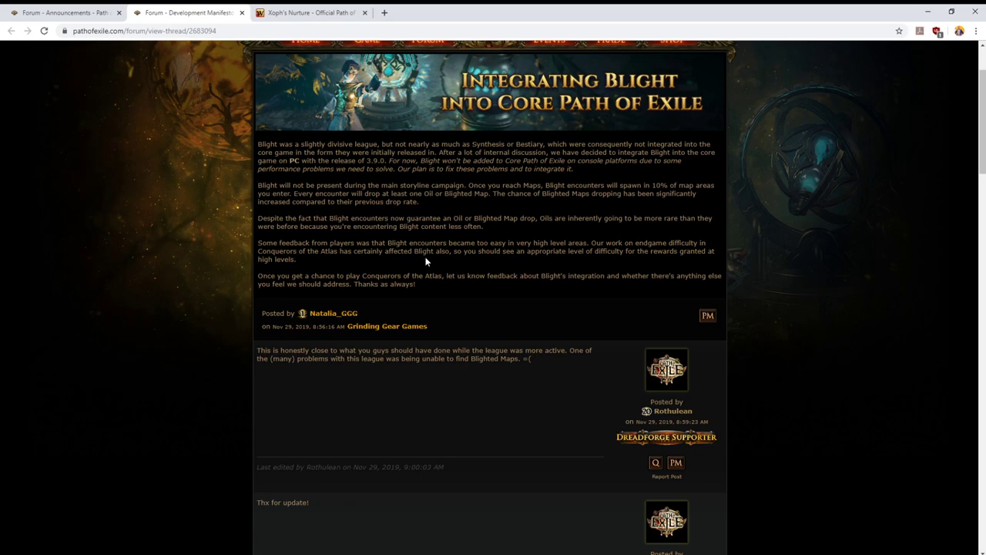
{"action": "mouse_move", "coordinate": [481, 277]}
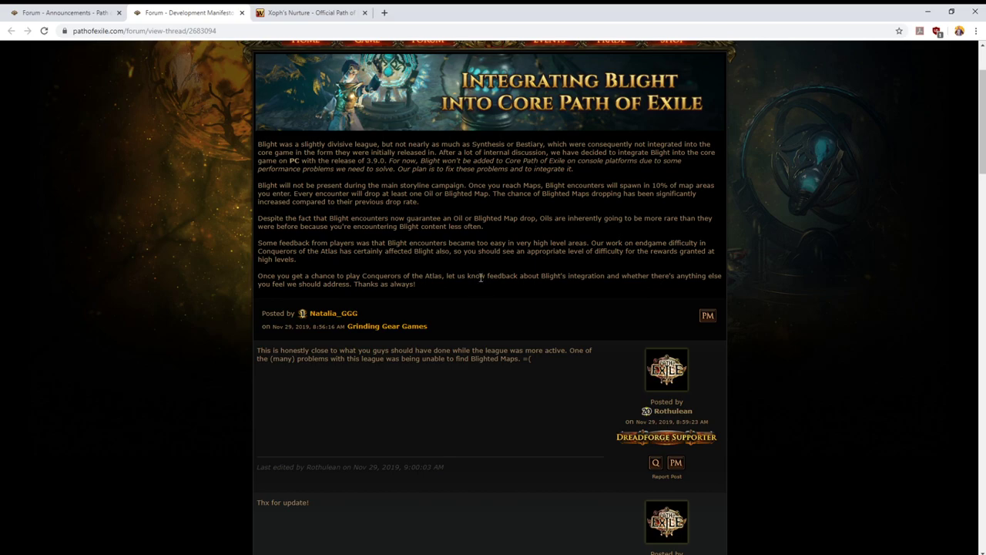
{"action": "mouse_move", "coordinate": [589, 253]}
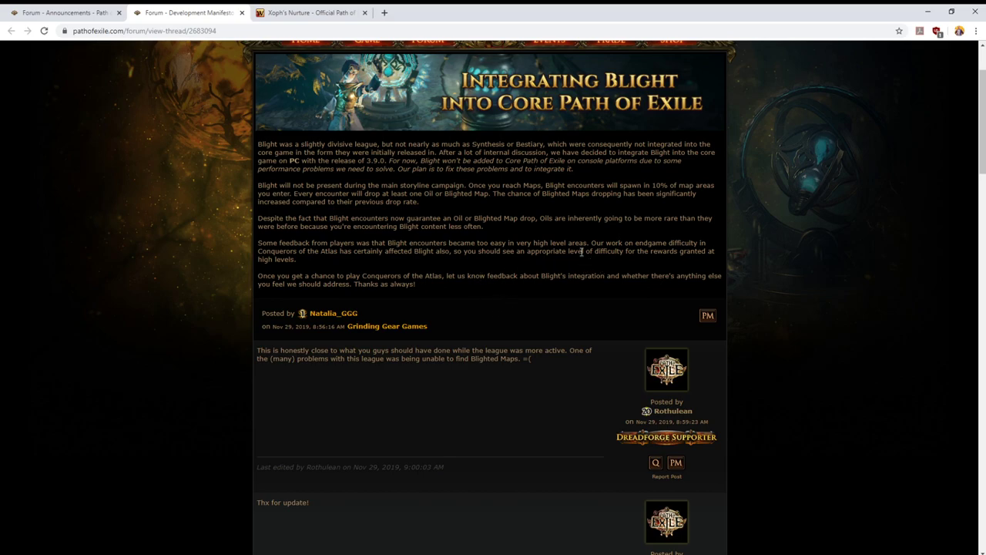
{"action": "mouse_move", "coordinate": [363, 274]}
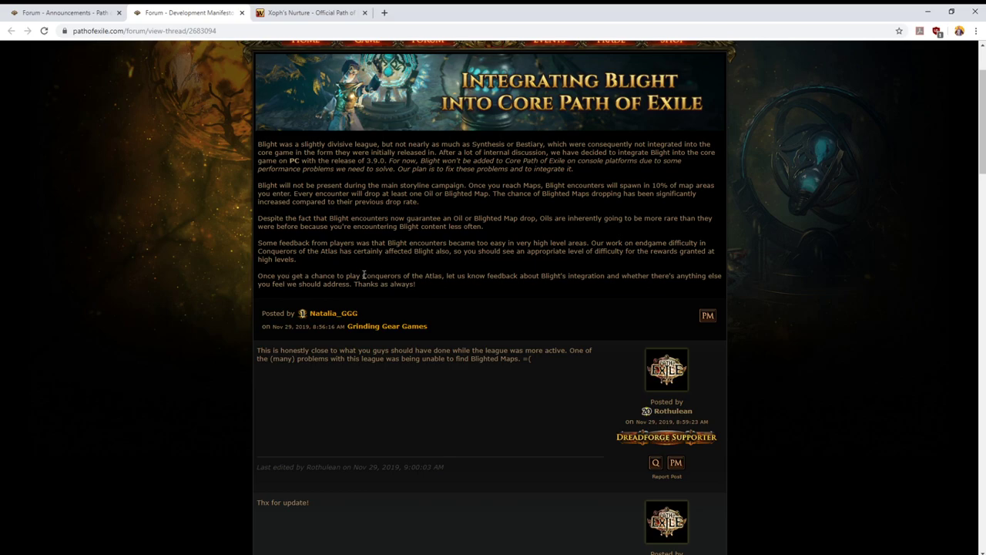
{"action": "mouse_move", "coordinate": [511, 290]}
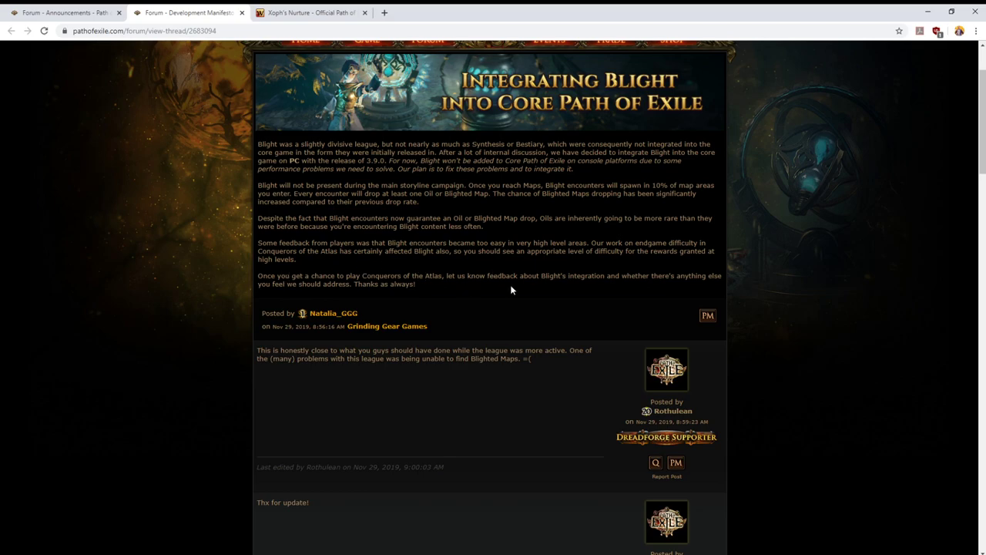
{"action": "mouse_move", "coordinate": [336, 277]}
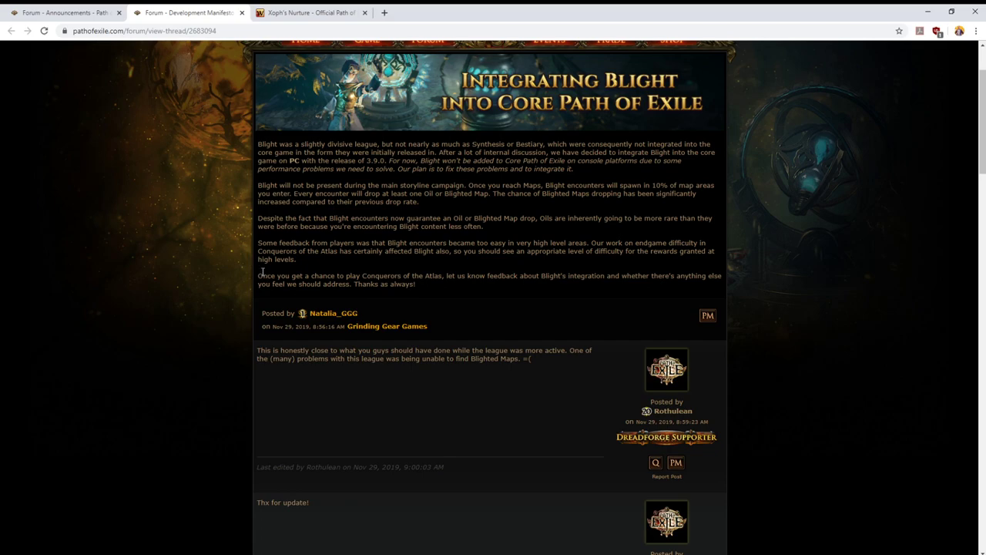
{"action": "mouse_move", "coordinate": [269, 275]}
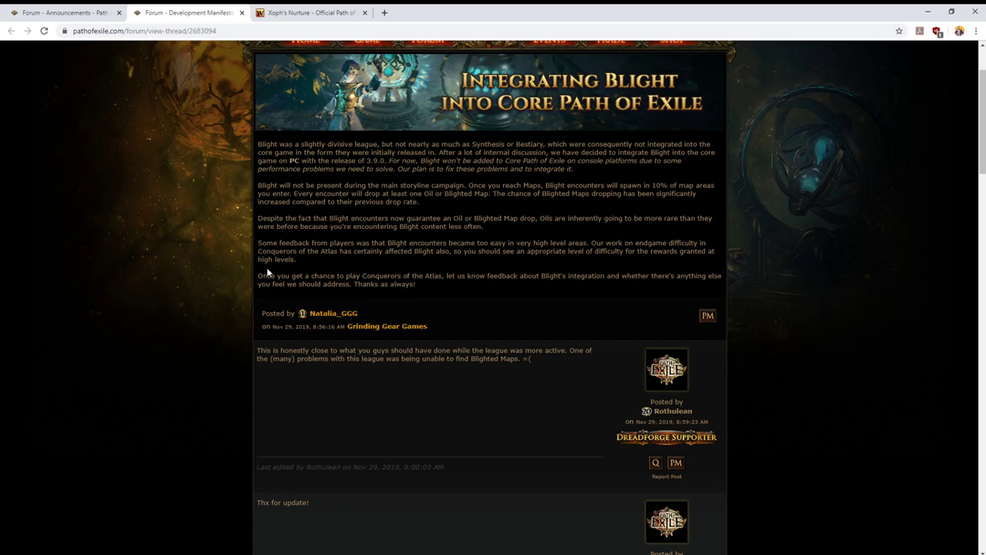
{"action": "mouse_move", "coordinate": [178, 278]}
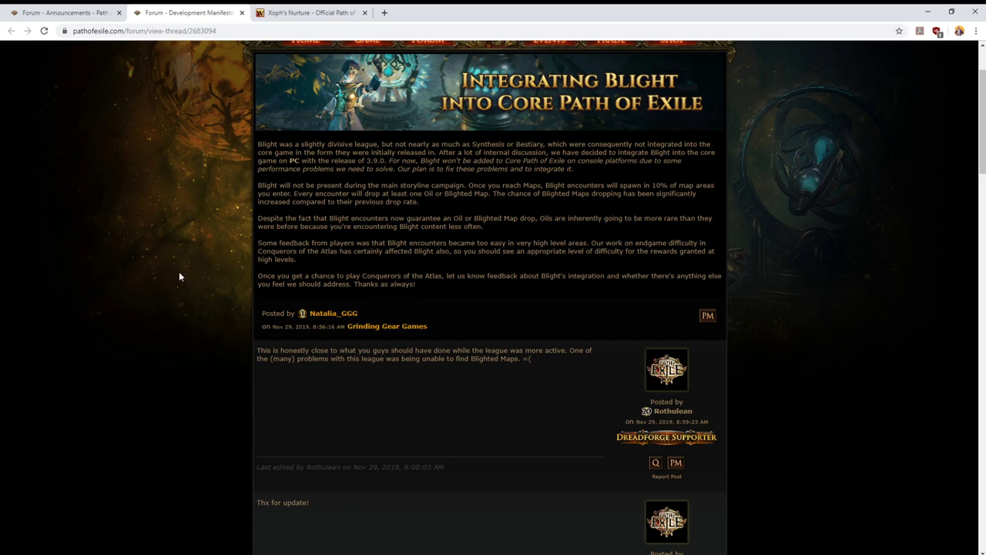
{"action": "mouse_move", "coordinate": [195, 288]}
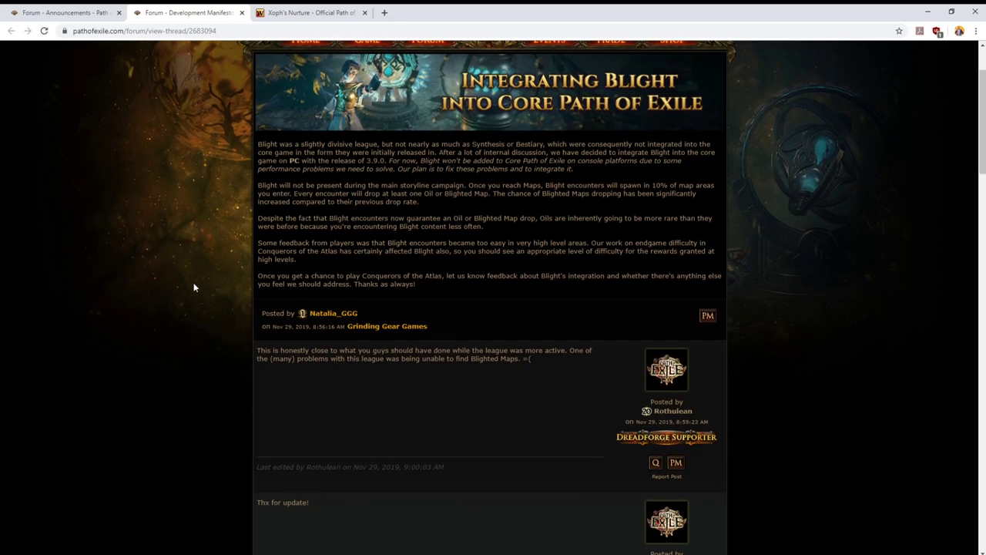
{"action": "mouse_move", "coordinate": [254, 283]}
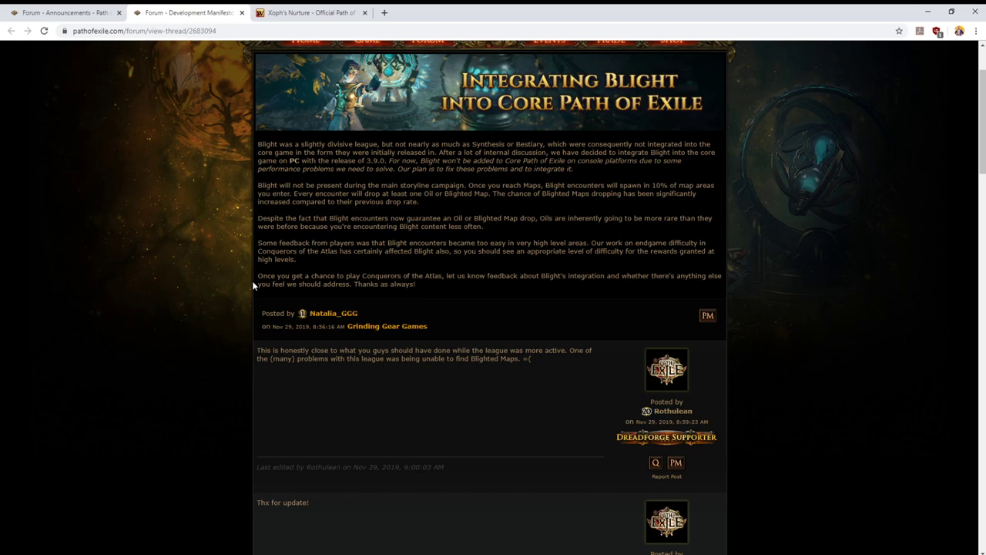
{"action": "mouse_move", "coordinate": [314, 277]}
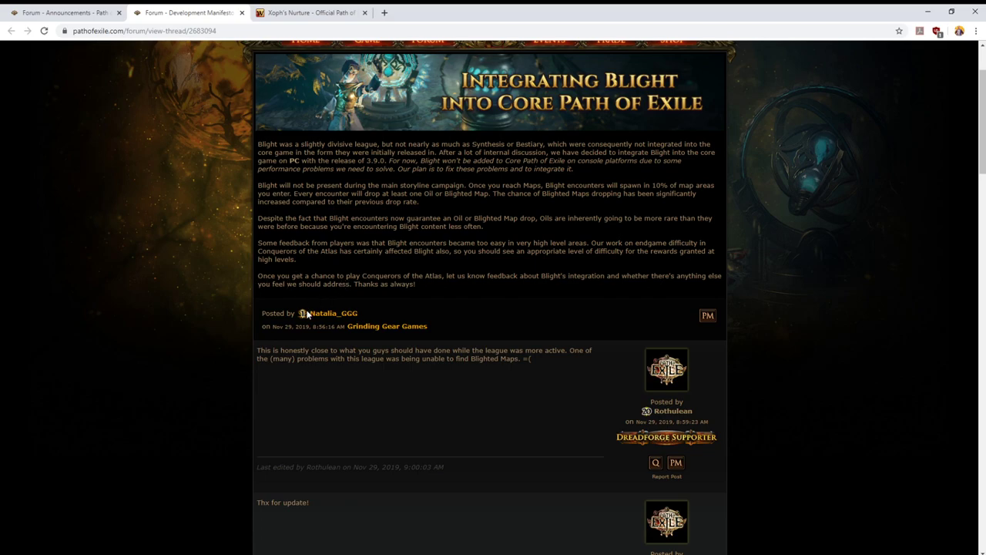
{"action": "mouse_move", "coordinate": [299, 328]}
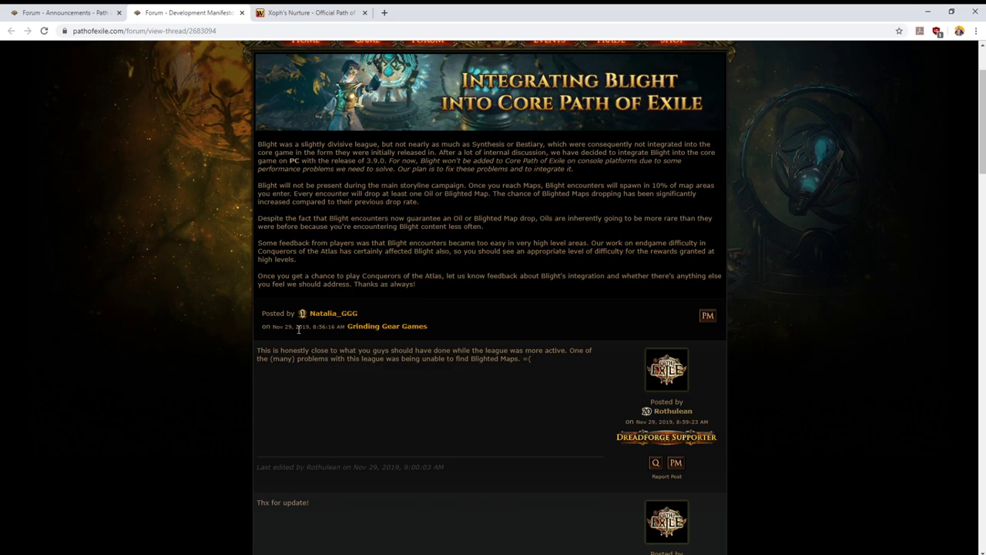
{"action": "mouse_move", "coordinate": [299, 332]}
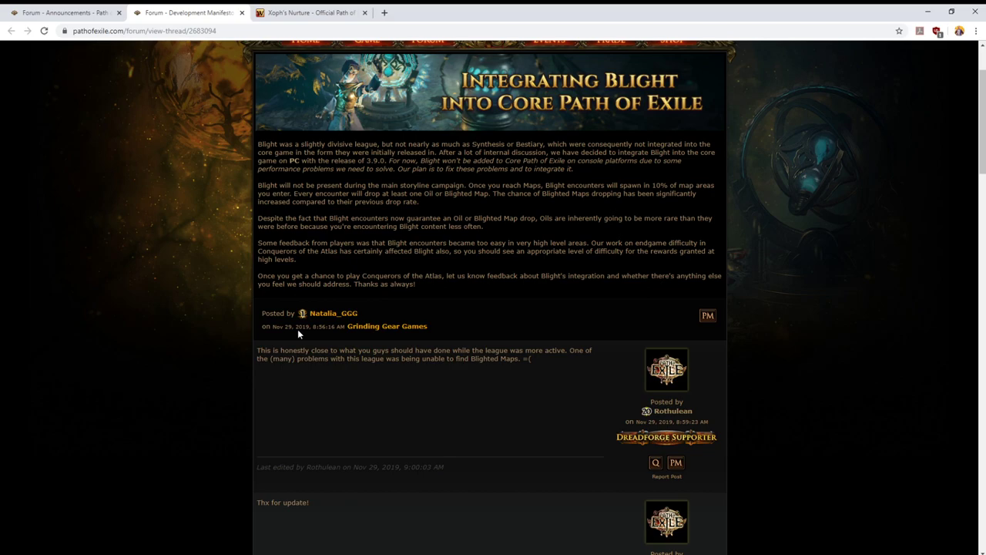
{"action": "mouse_move", "coordinate": [296, 342]}
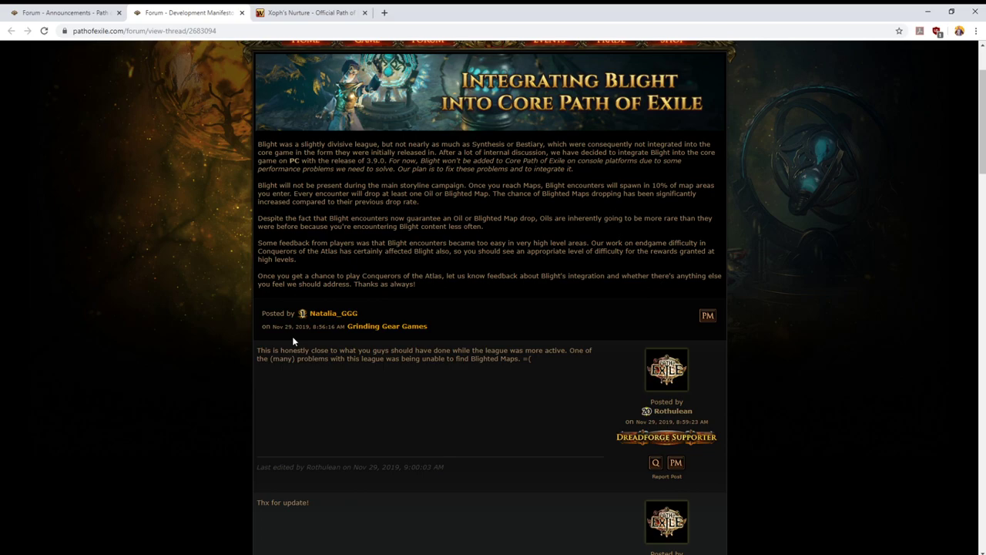
{"action": "mouse_move", "coordinate": [280, 357]}
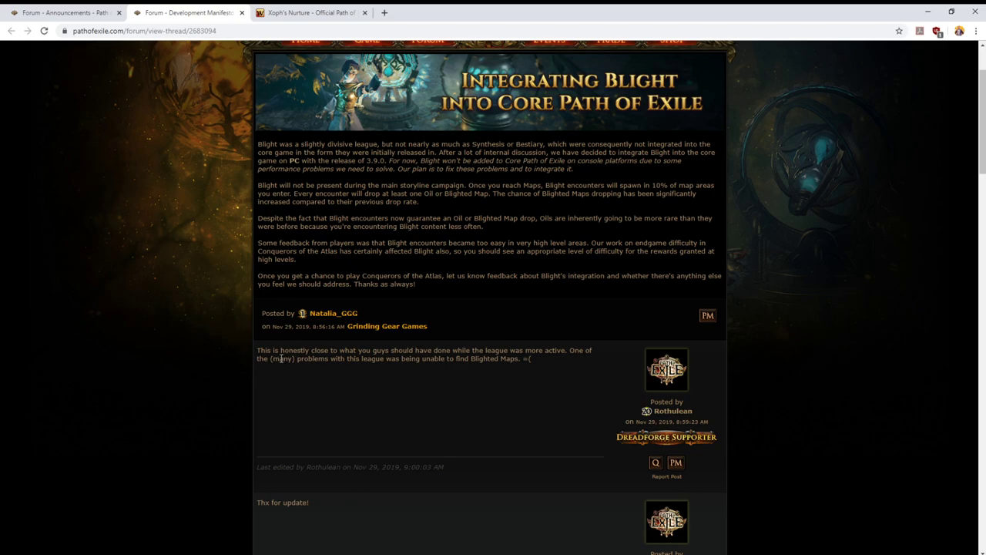
{"action": "mouse_move", "coordinate": [277, 370]}
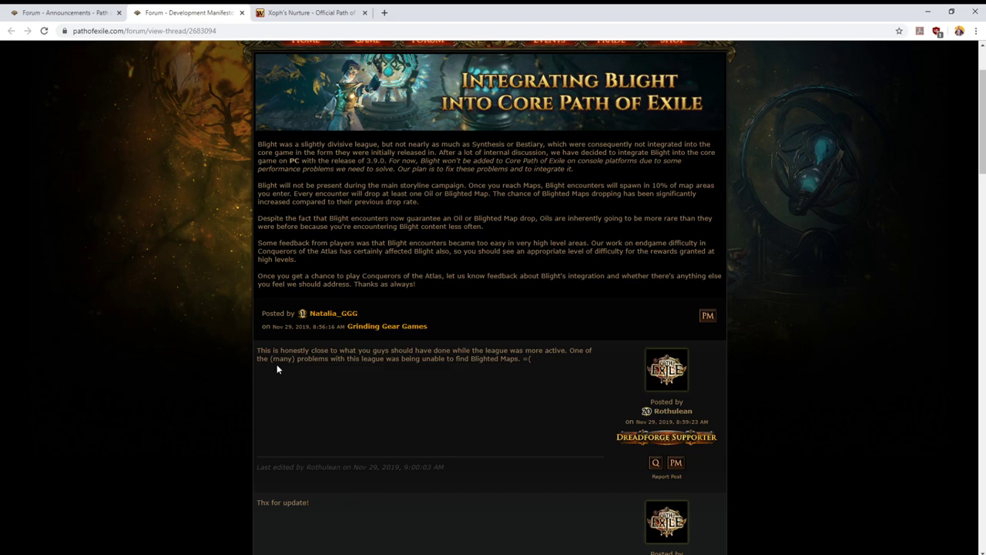
{"action": "mouse_move", "coordinate": [96, 283]}
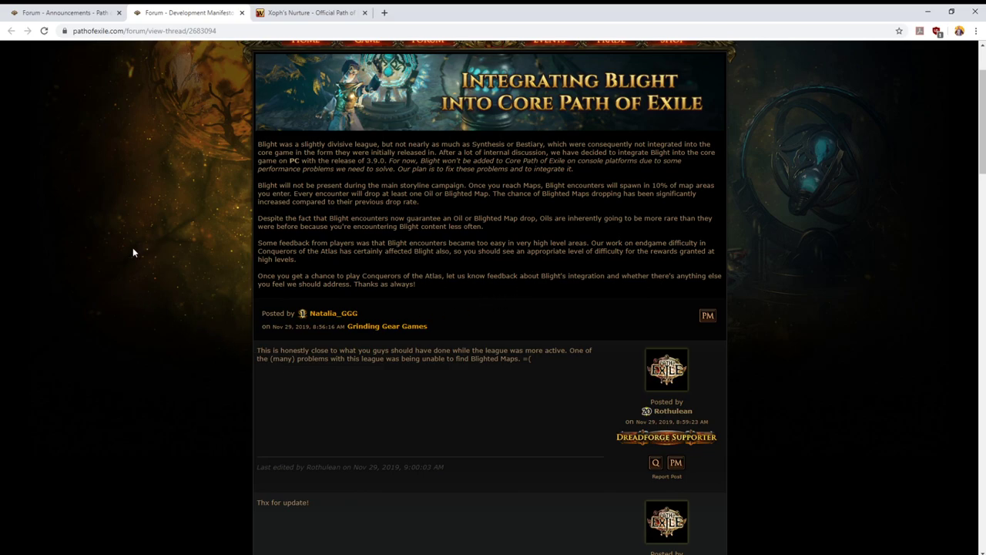
{"action": "mouse_move", "coordinate": [453, 324]}
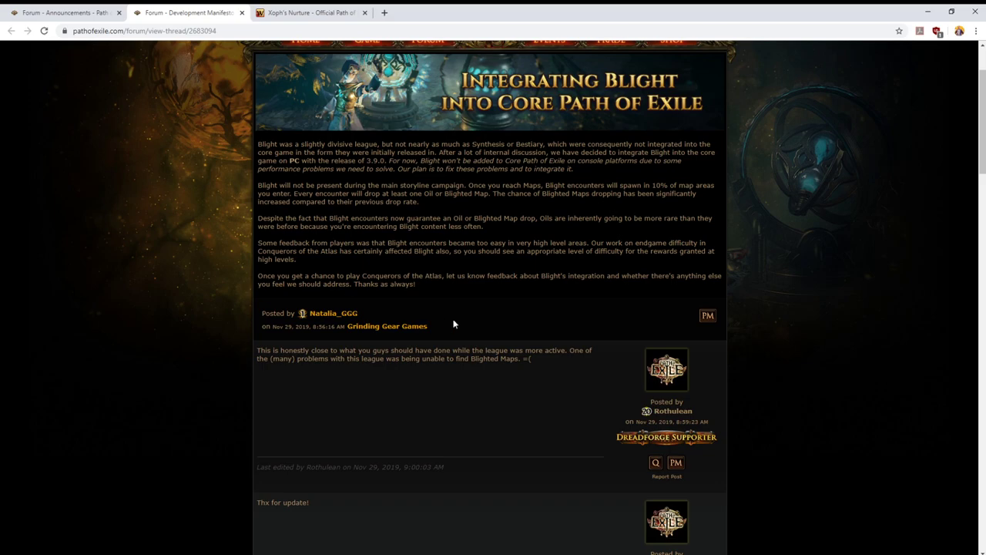
{"action": "mouse_move", "coordinate": [433, 333]}
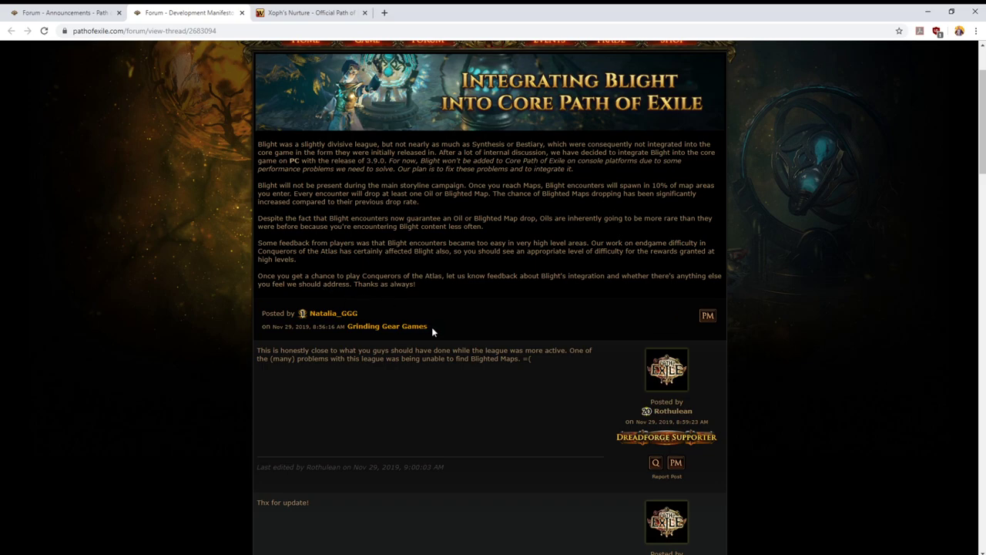
{"action": "mouse_move", "coordinate": [500, 327]}
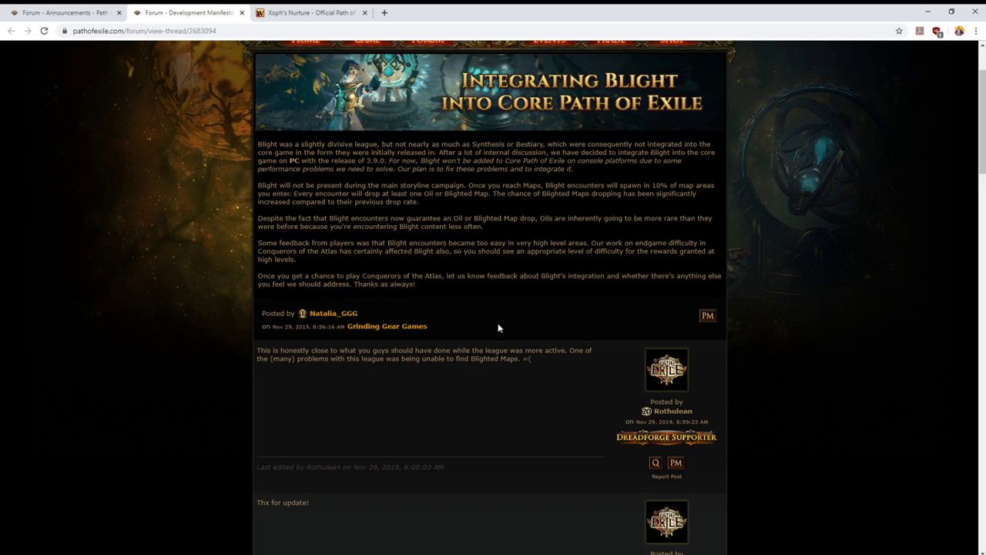